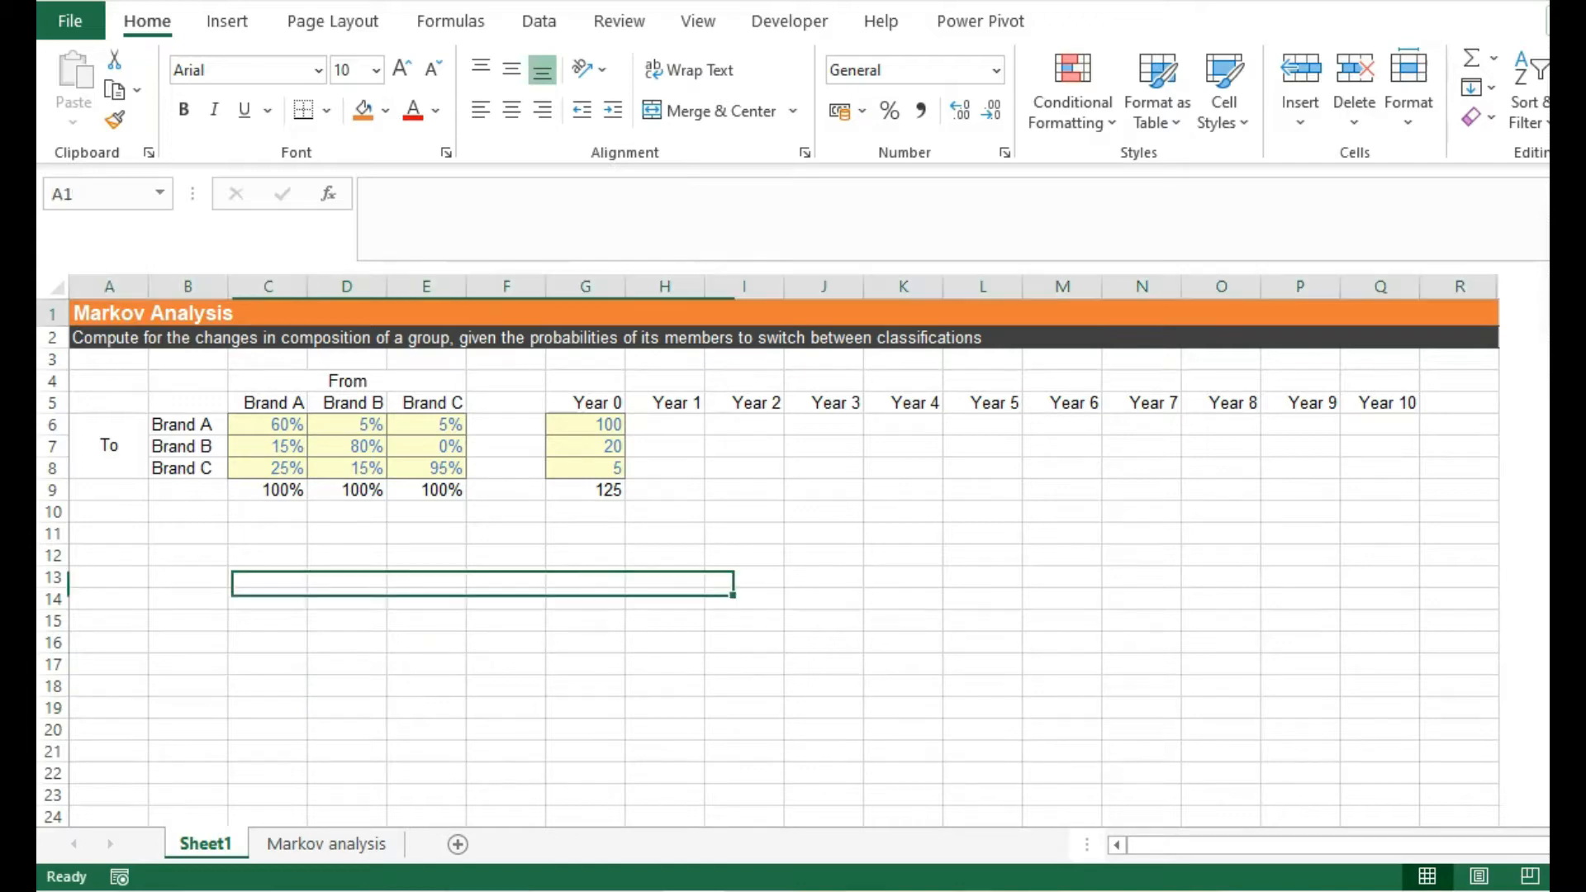
- Review the transition matrix: Brand A's 60%, 15%, 25% split and 100% column totals
{"action": "left_click", "coordinate": [152, 314]}
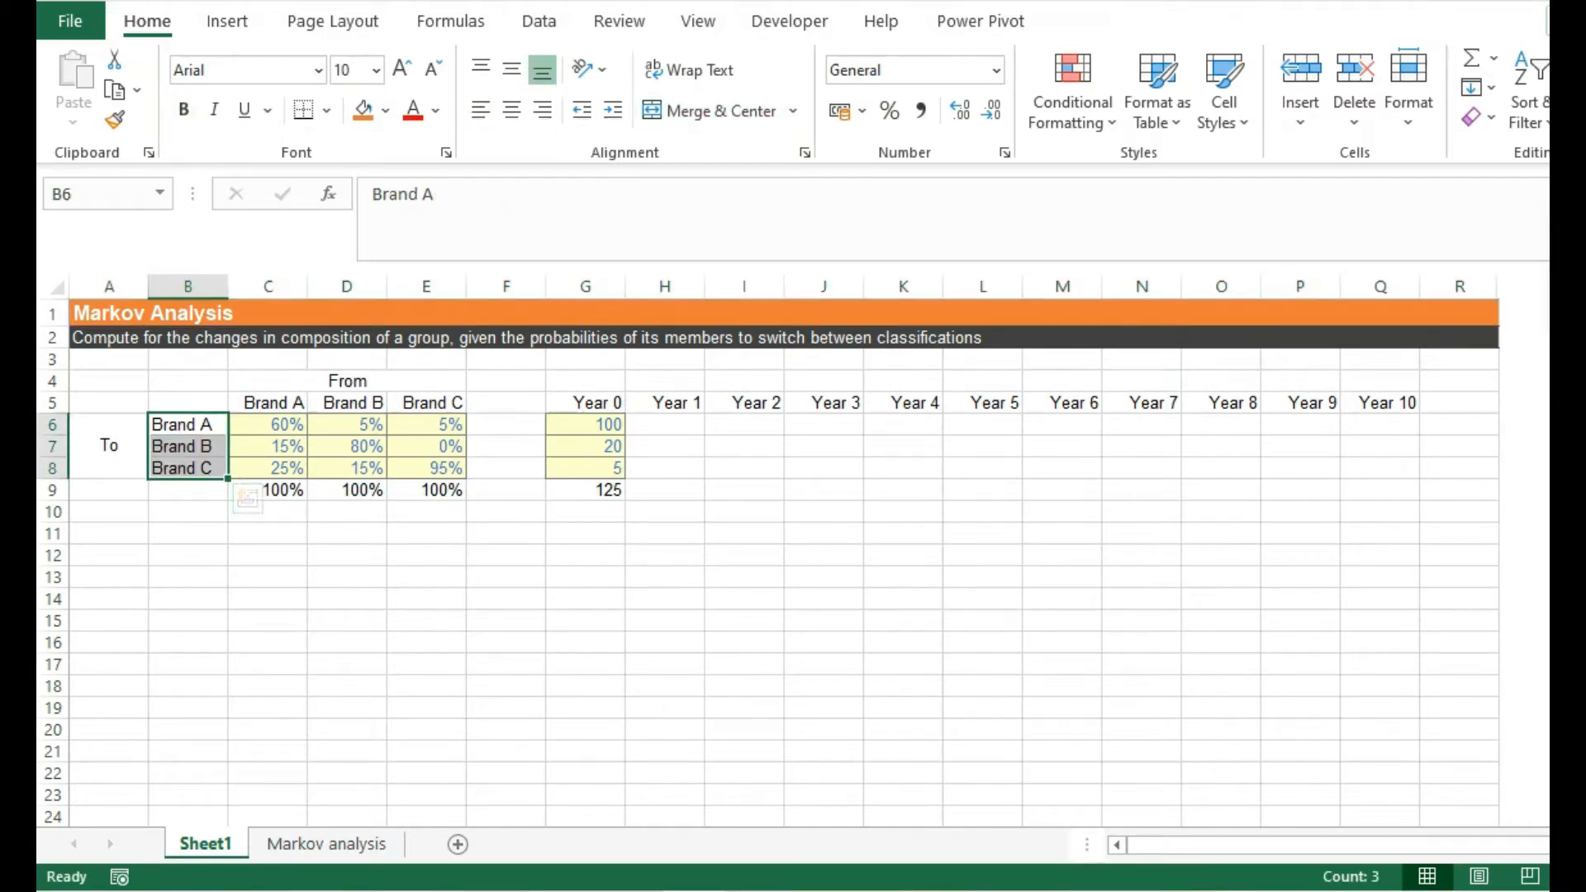
{"action": "left_click", "coordinate": [585, 424]}
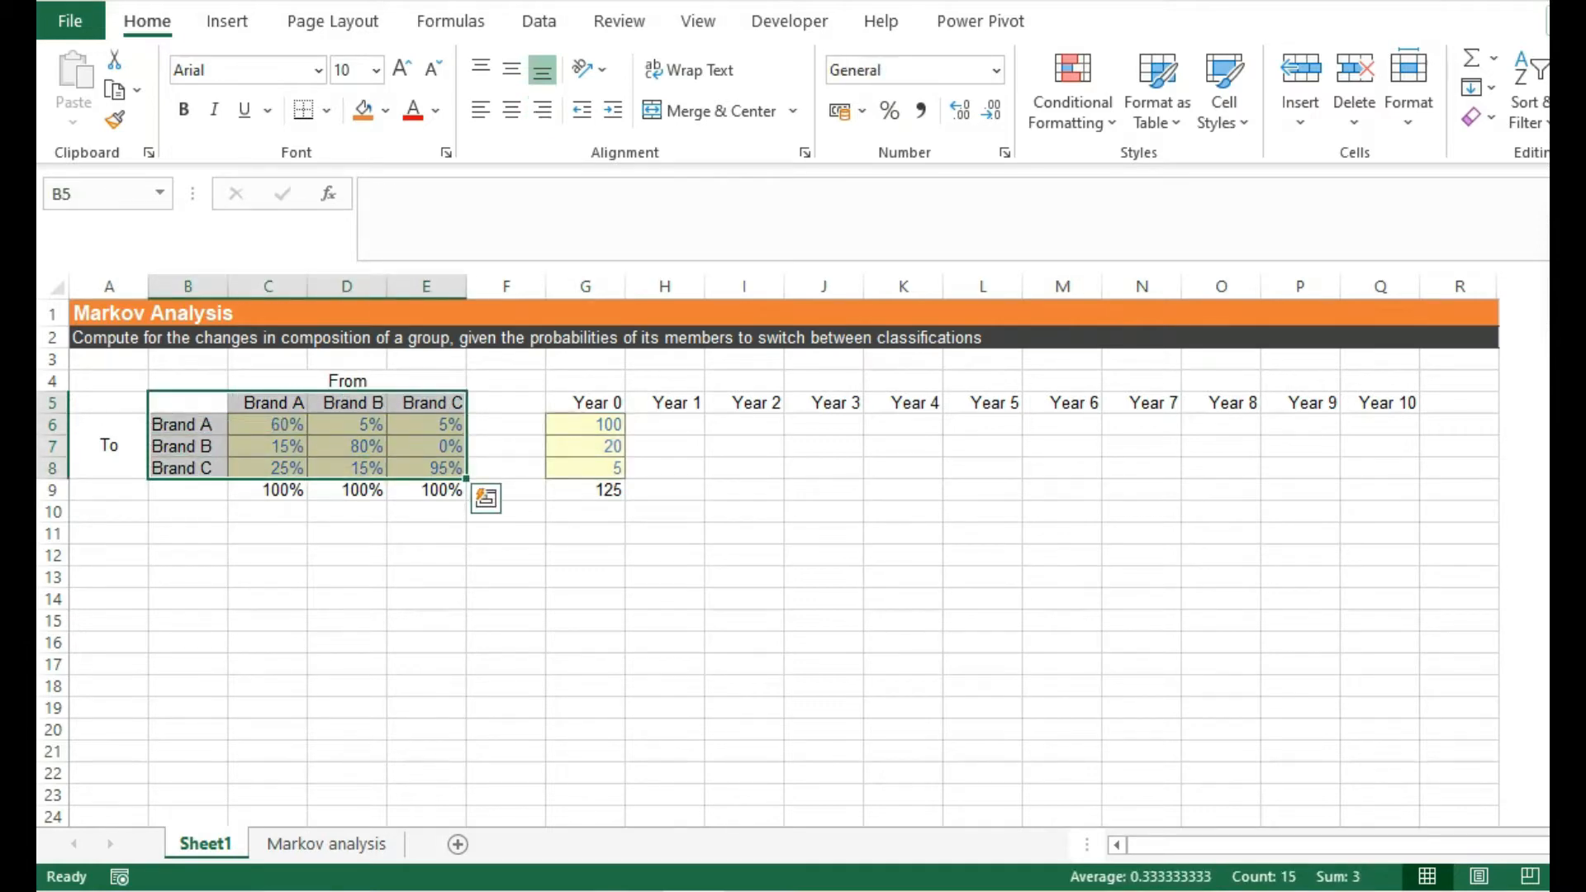
{"action": "left_click", "coordinate": [426, 554]}
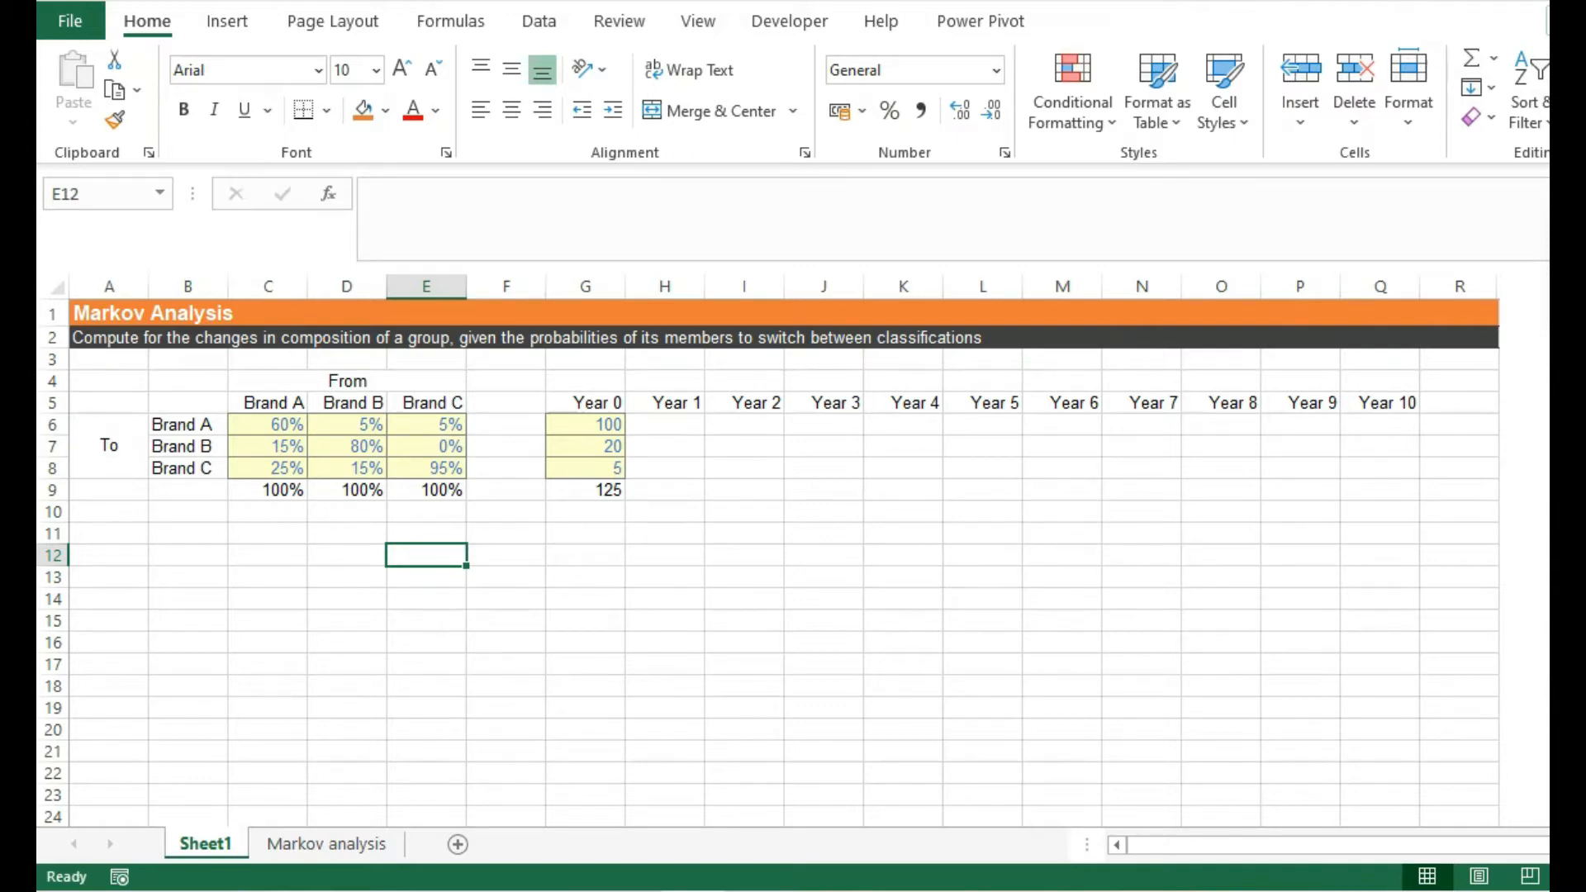
{"action": "left_click", "coordinate": [268, 402]}
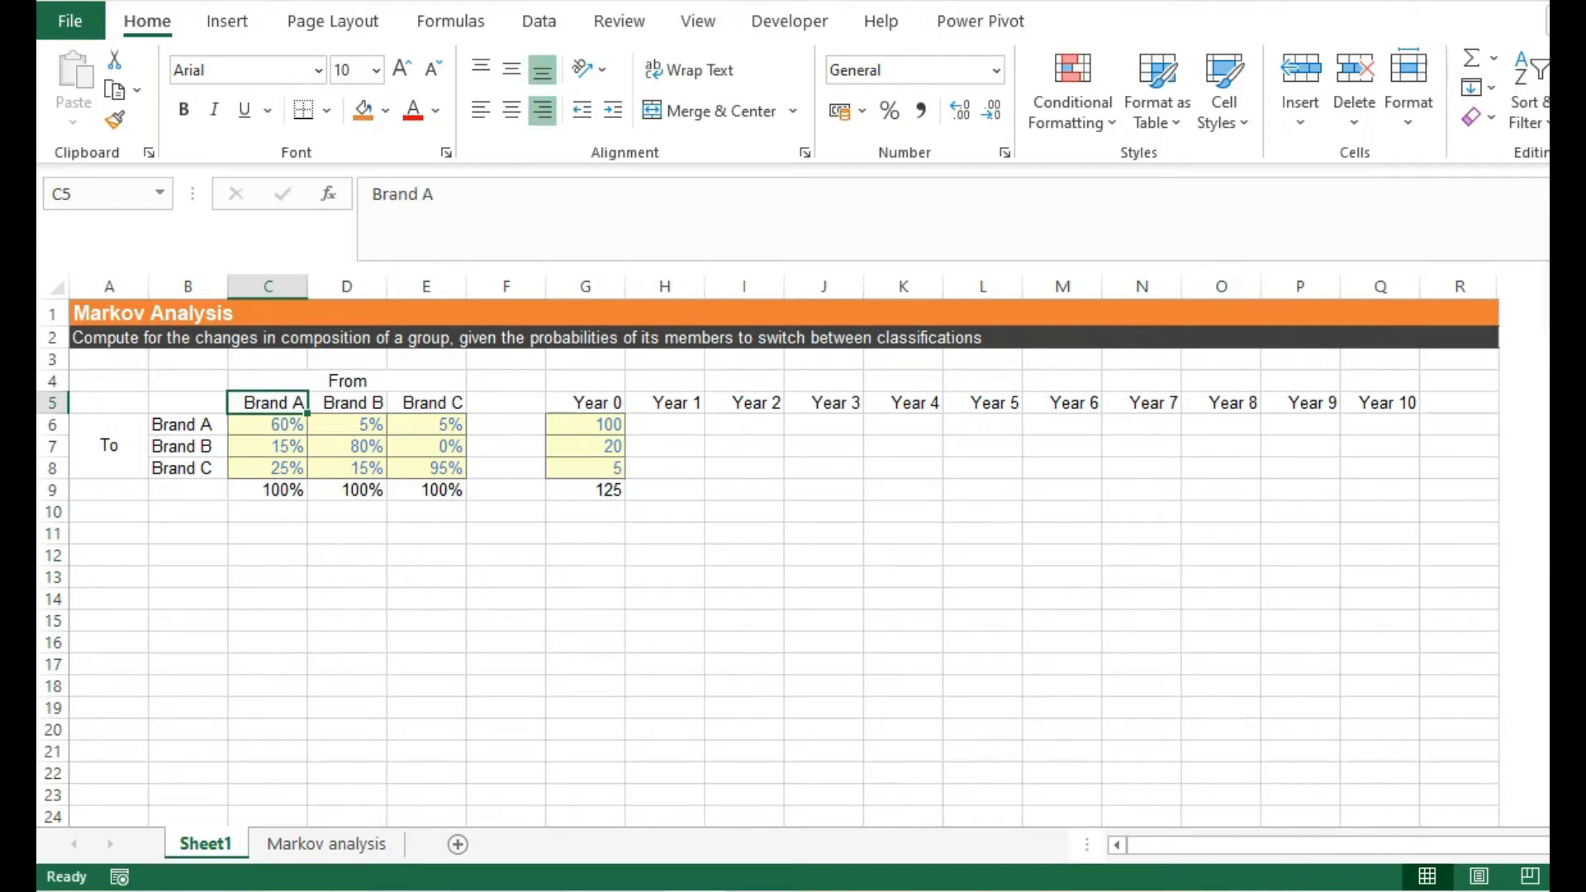
{"action": "left_click", "coordinate": [267, 424]}
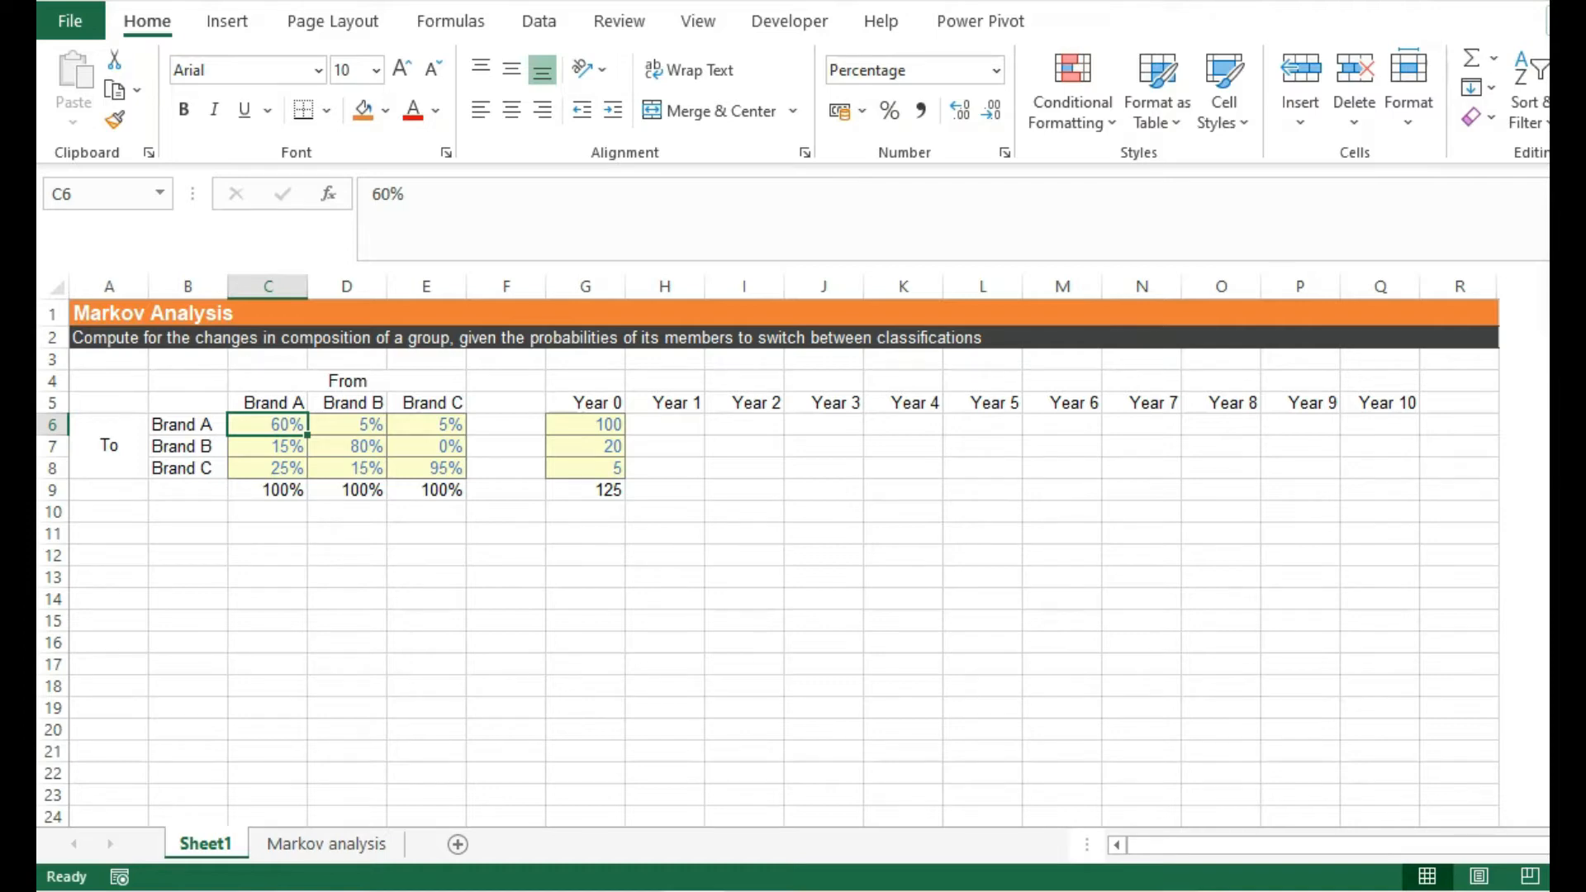
{"action": "left_click", "coordinate": [267, 447]}
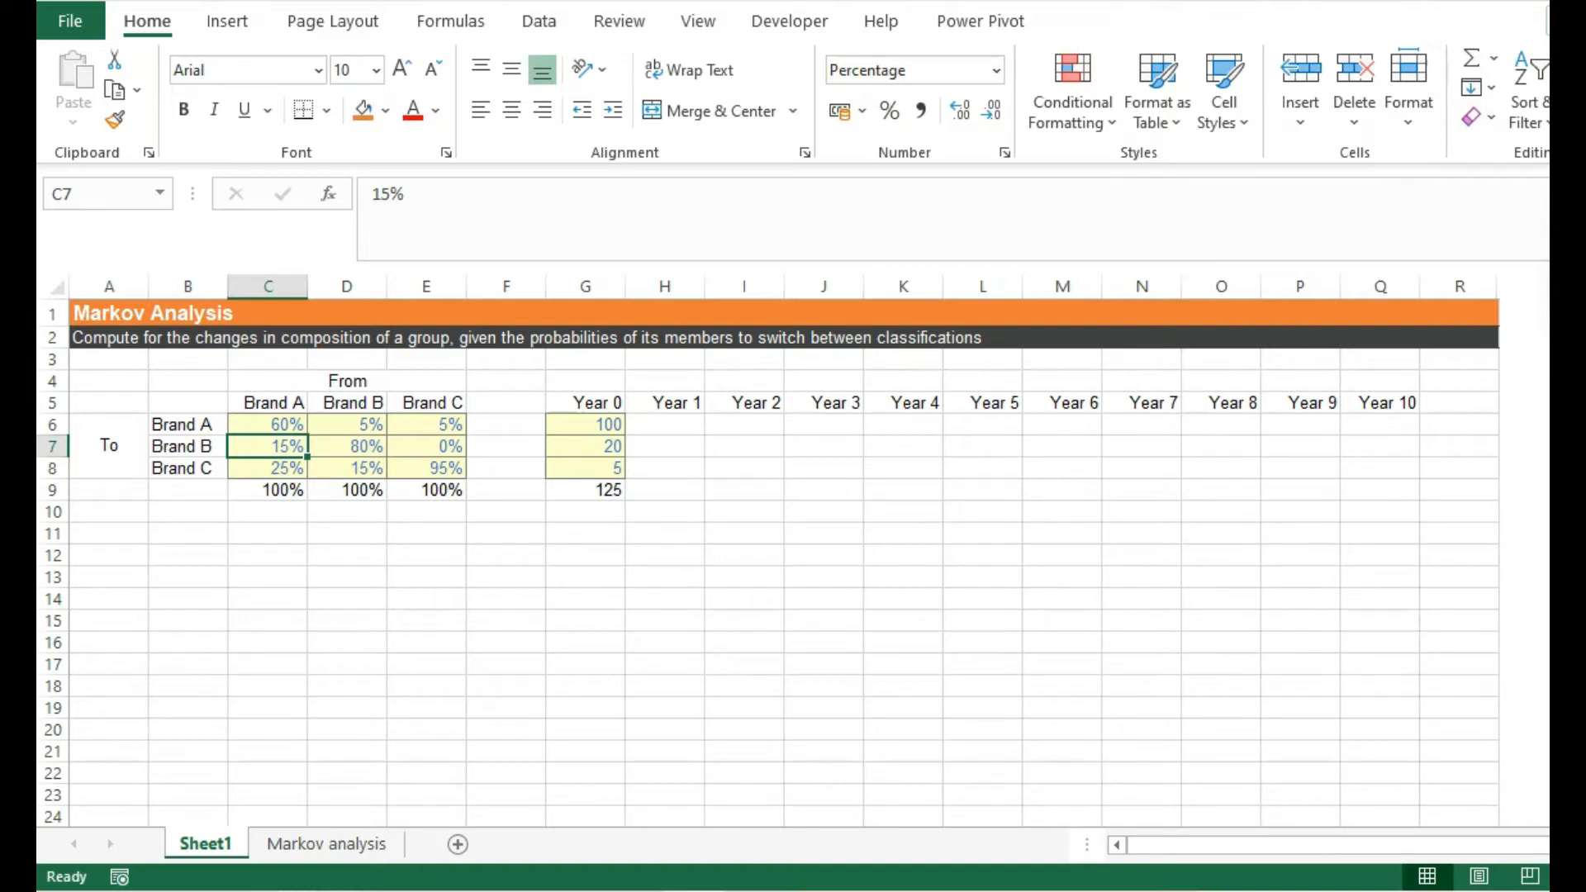
{"action": "left_click", "coordinate": [267, 467]}
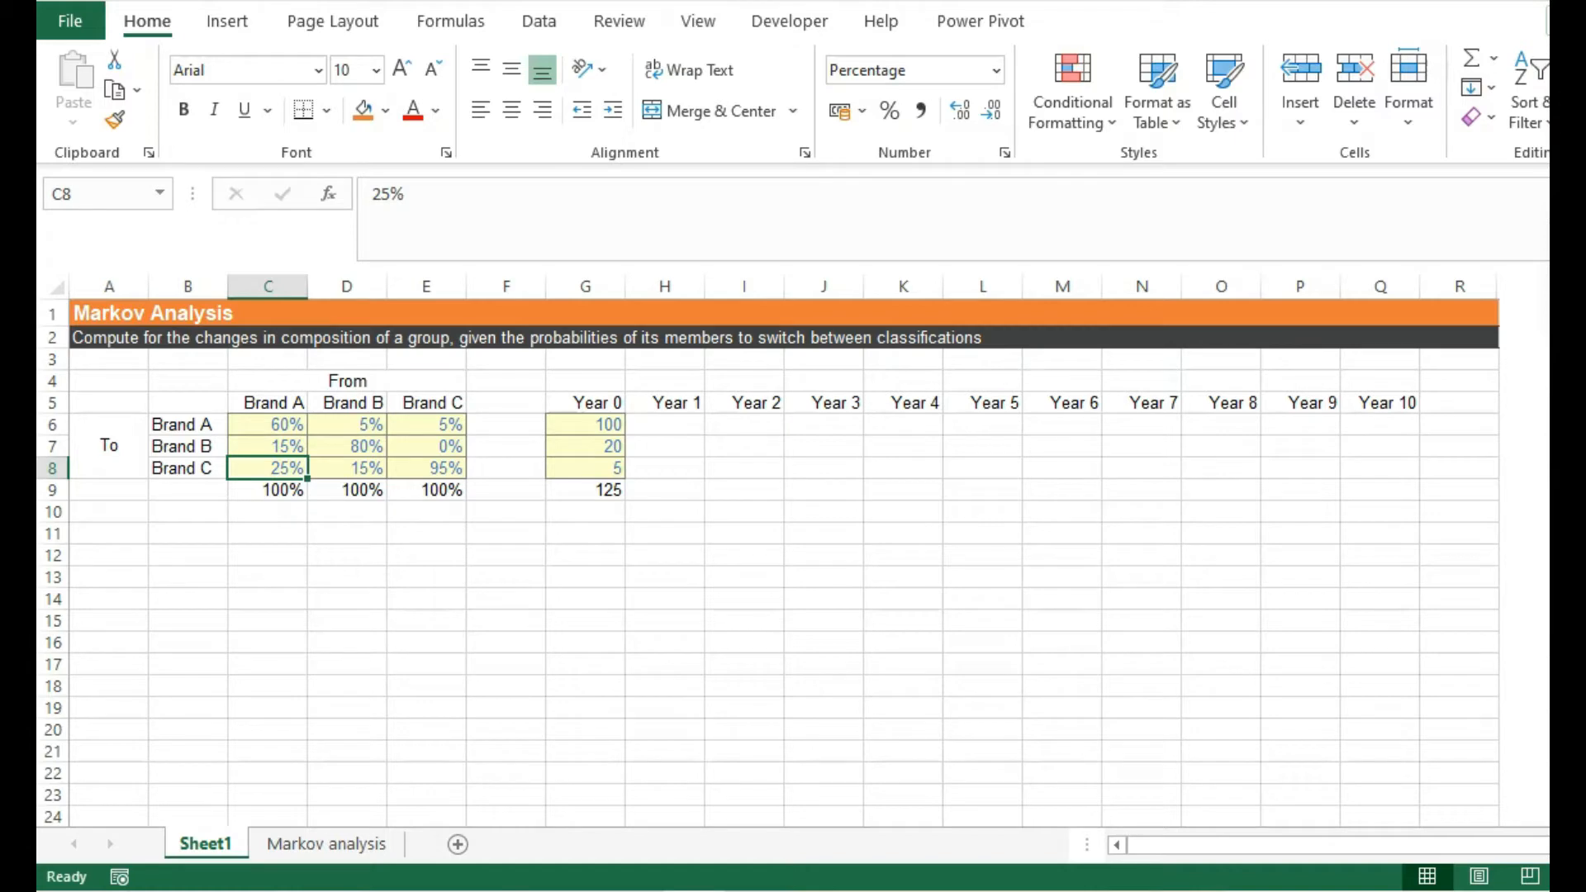
{"action": "left_click", "coordinate": [267, 490]}
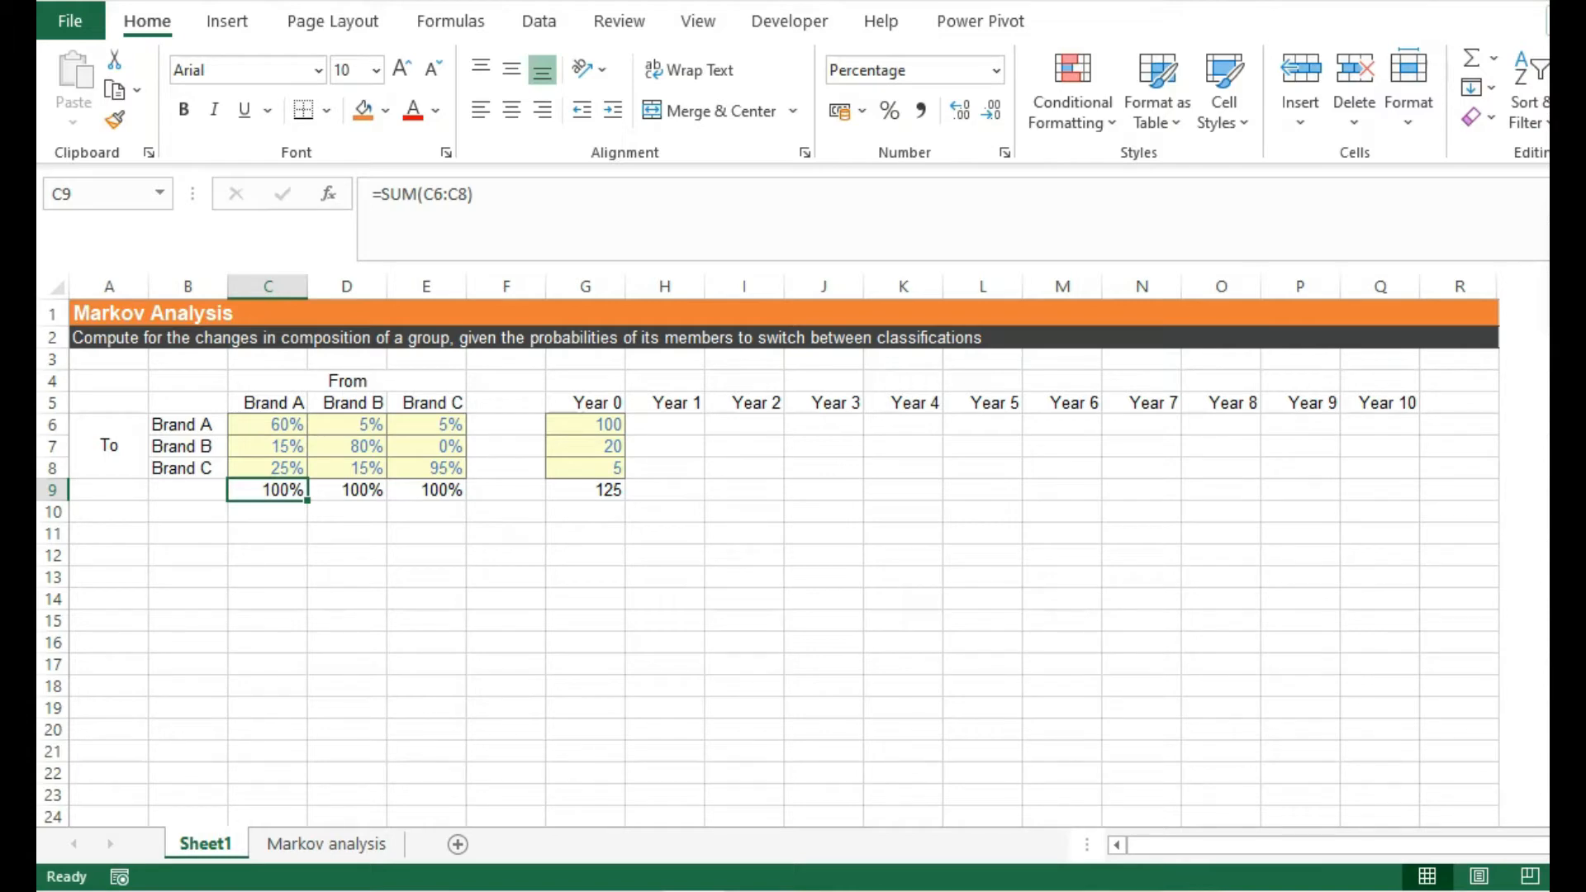
{"action": "left_click", "coordinate": [346, 402]}
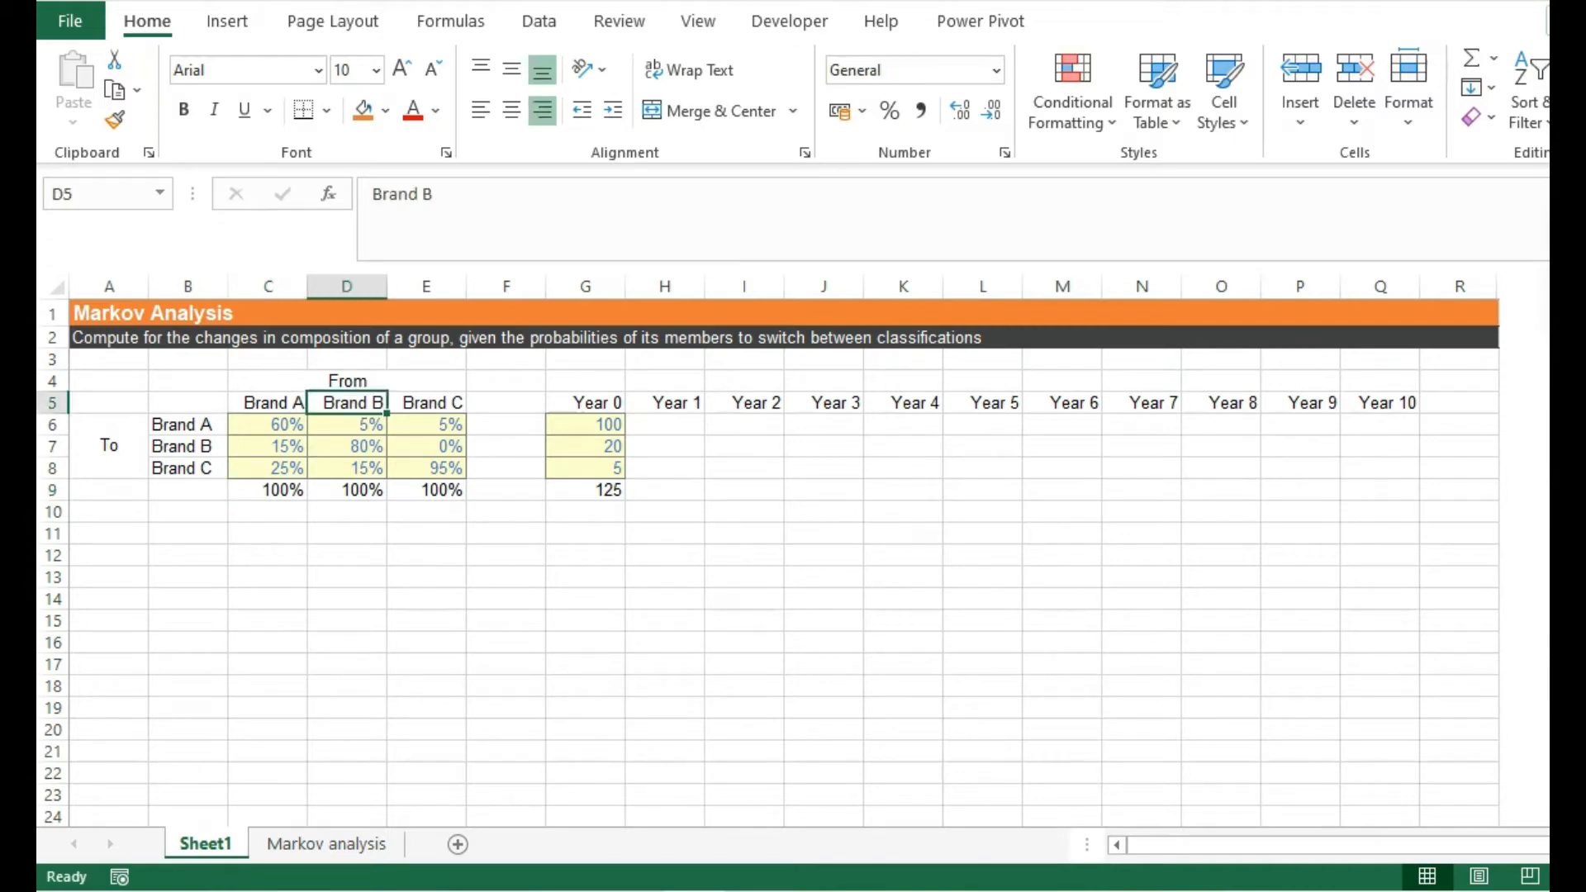
{"action": "left_click", "coordinate": [427, 489]}
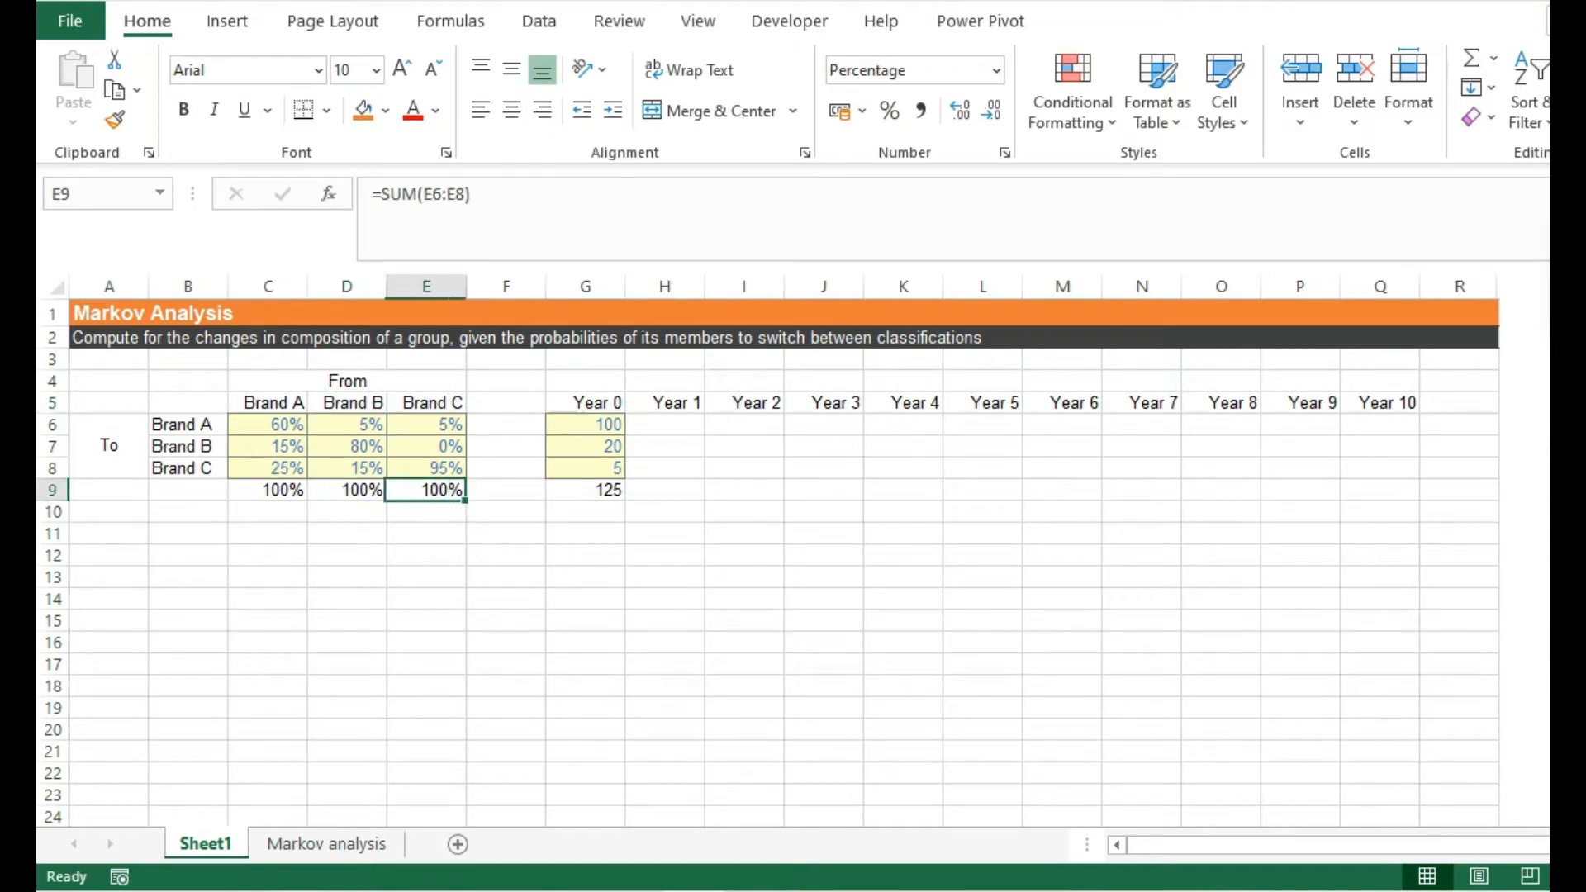
{"action": "left_click", "coordinate": [425, 532]}
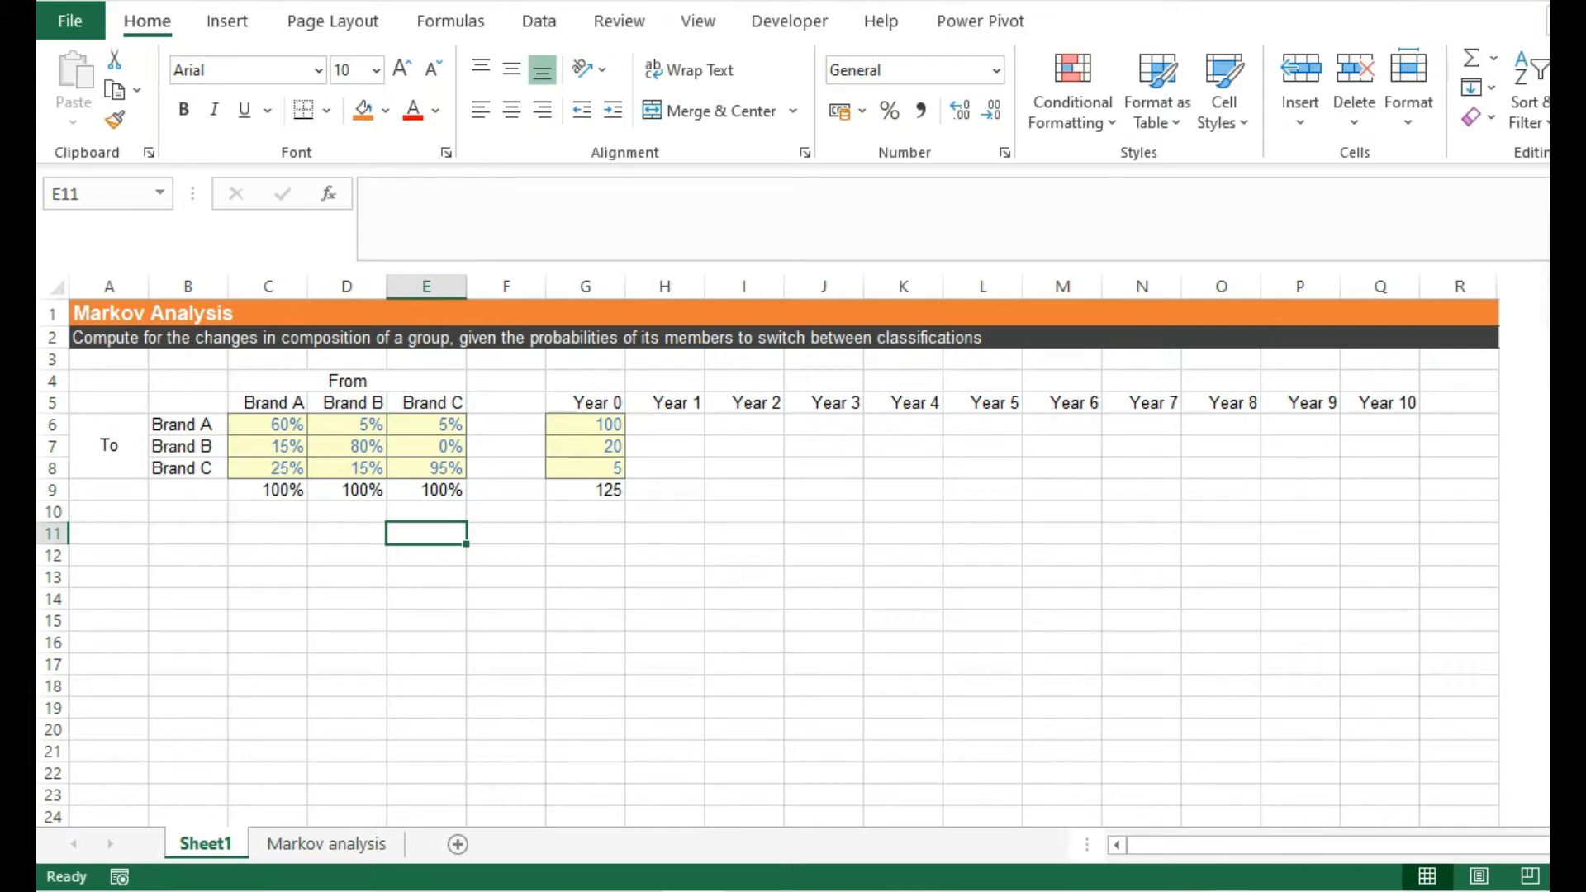
- Enter =MMULT($C$6:$E$8,G6:G8) in H6:H8 for Year 1 counts 61, 31, 33
{"action": "left_click", "coordinate": [663, 402]}
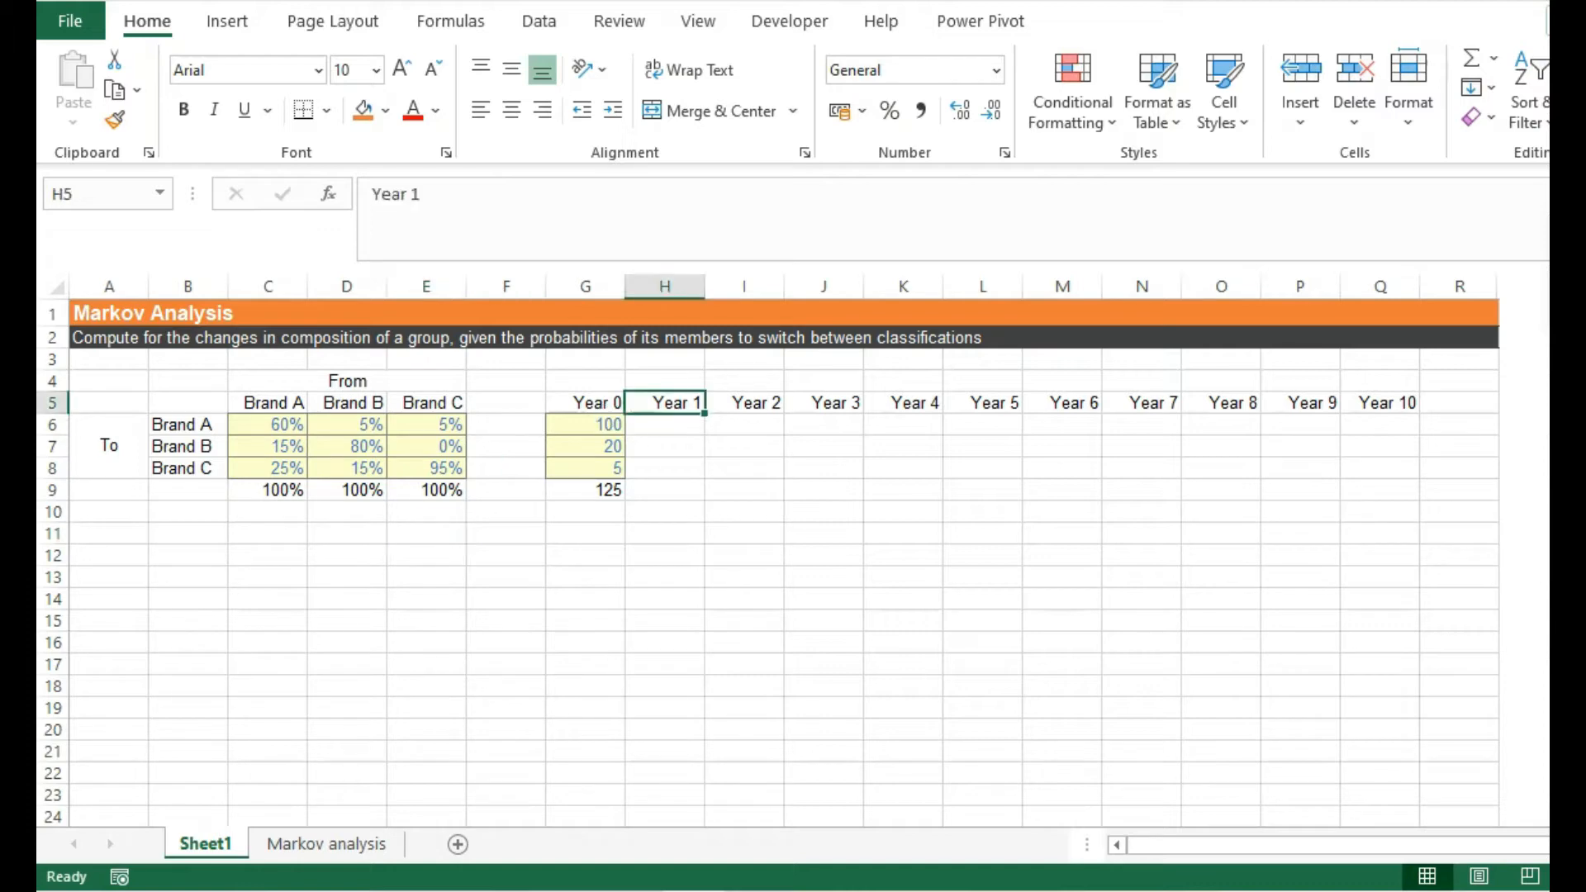
{"action": "left_click", "coordinate": [664, 425]}
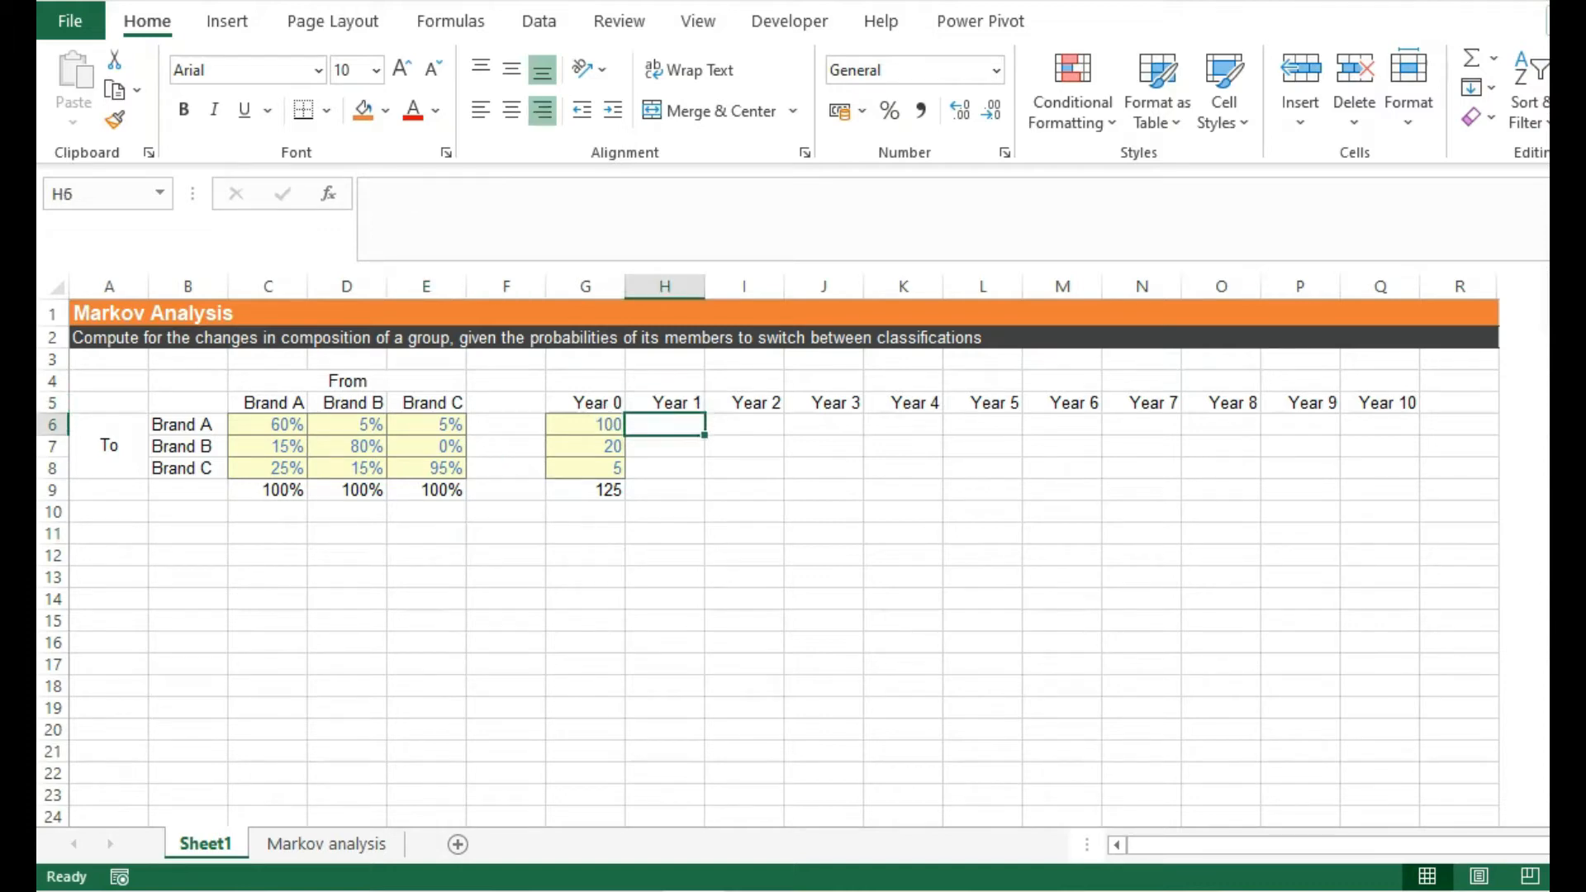
{"action": "type", "text": "="}
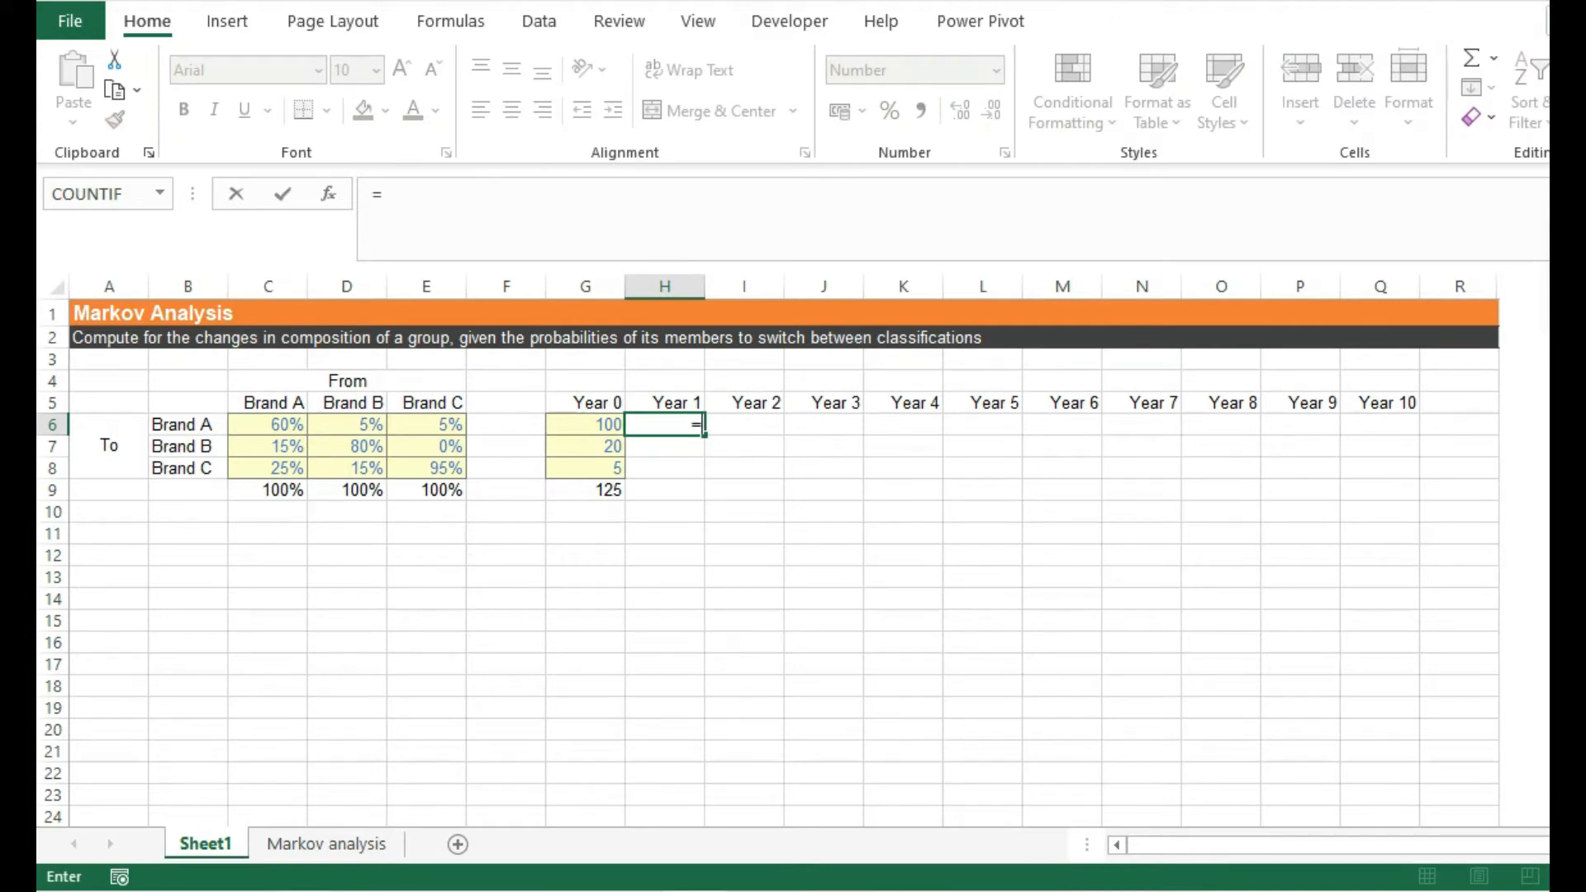
{"action": "type", "text": "mmult"}
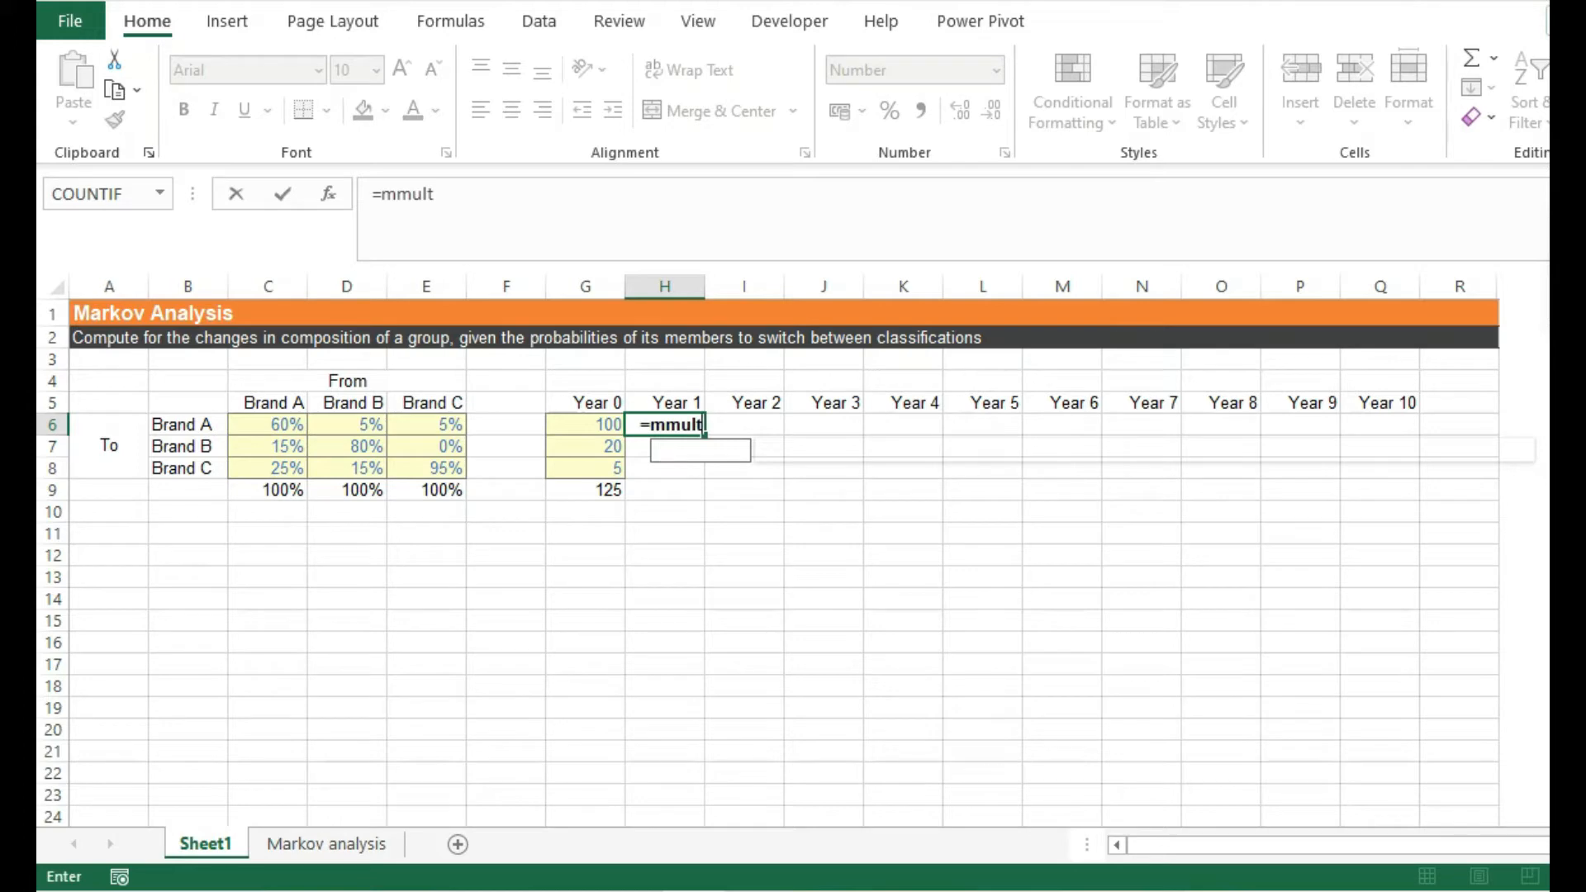
{"action": "type", "text": "(C6:E8"}
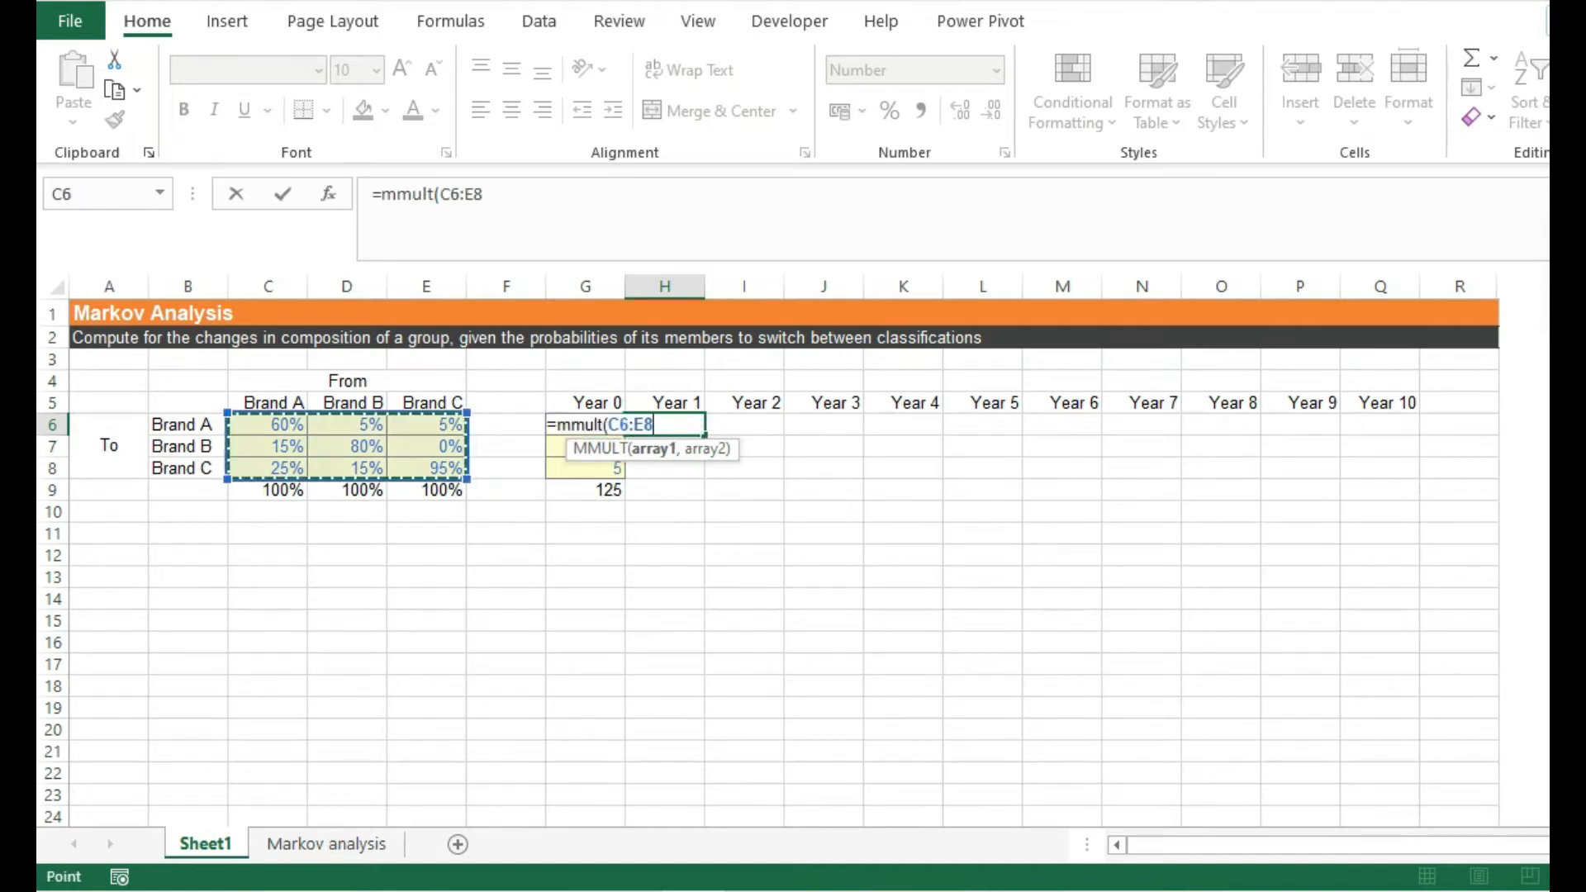
{"action": "key", "text": "F4"}
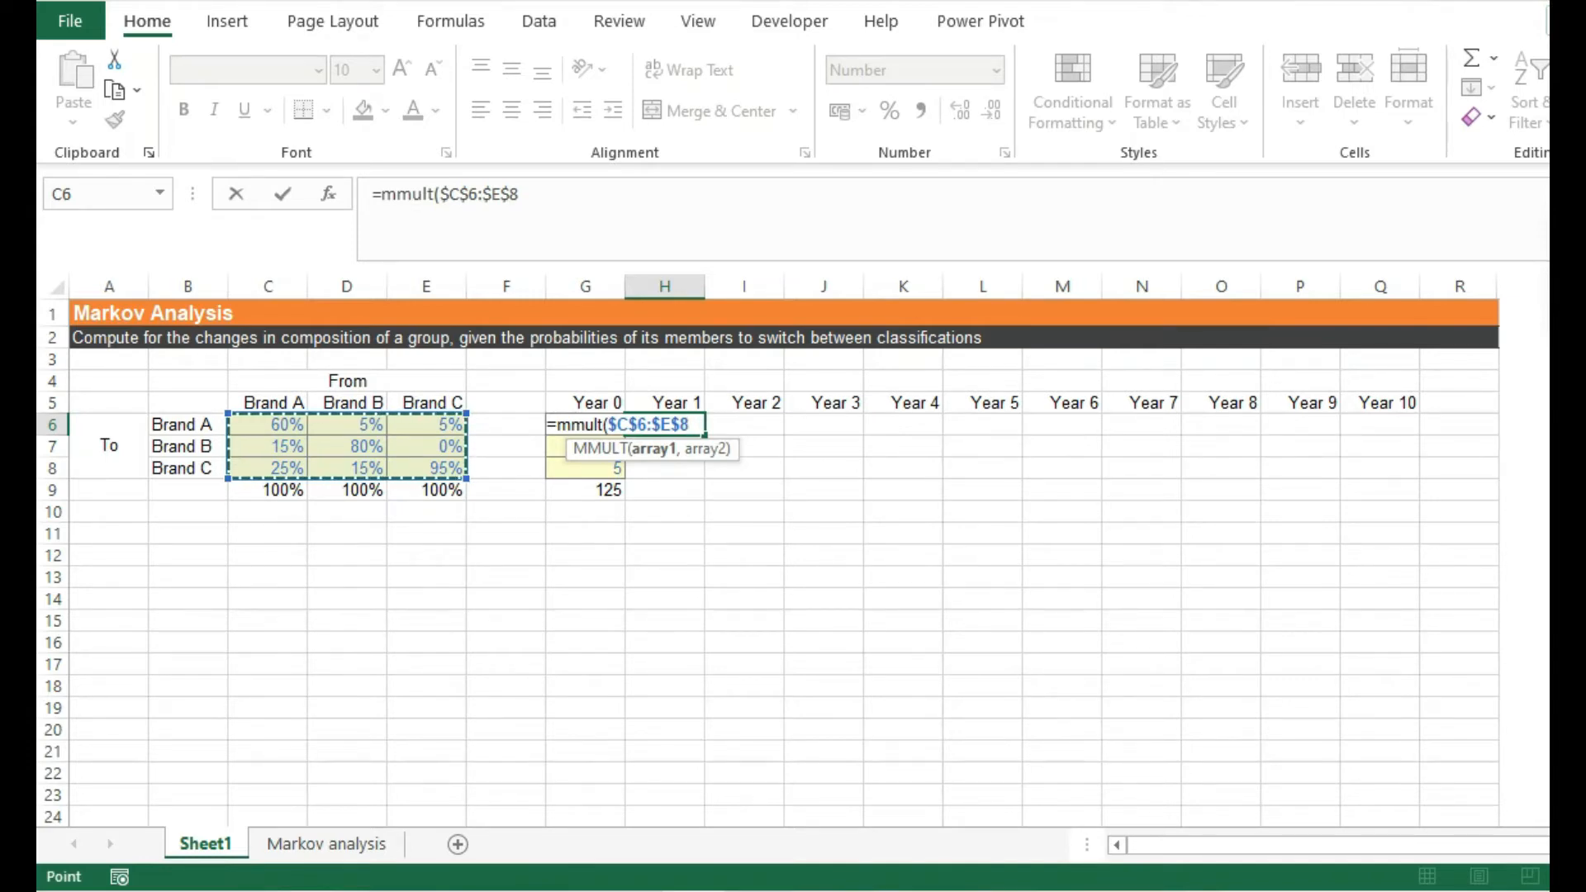
{"action": "type", "text": ",G6:G8"}
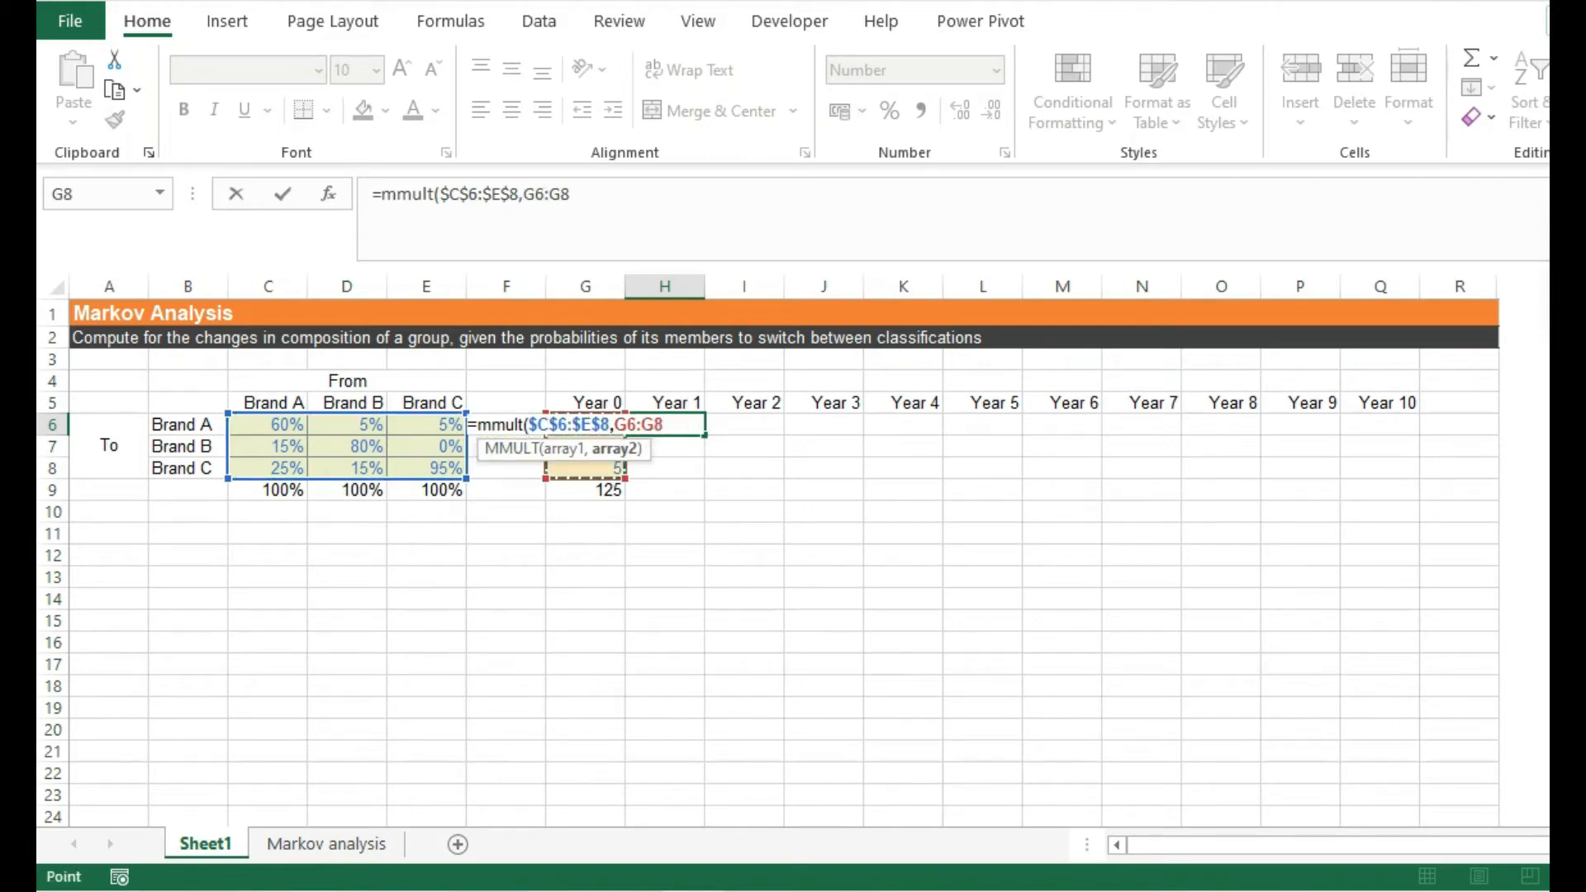
{"action": "type", "text": ")"}
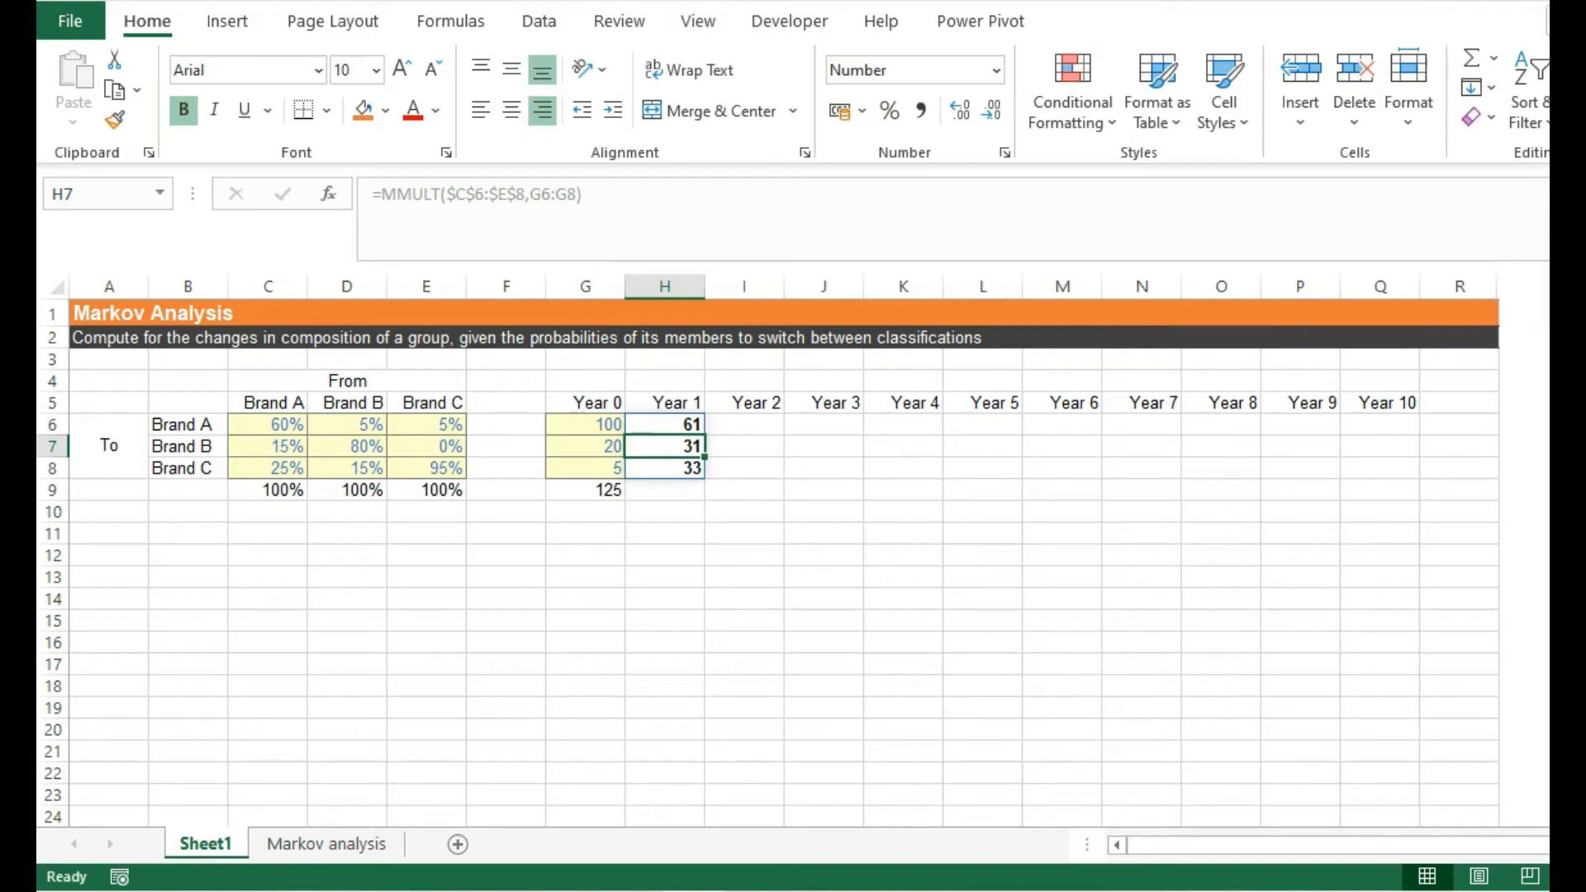
- Total Year 1 with =SUM(H6:H8) and fill the projections through Year 10
{"action": "left_click", "coordinate": [663, 490]}
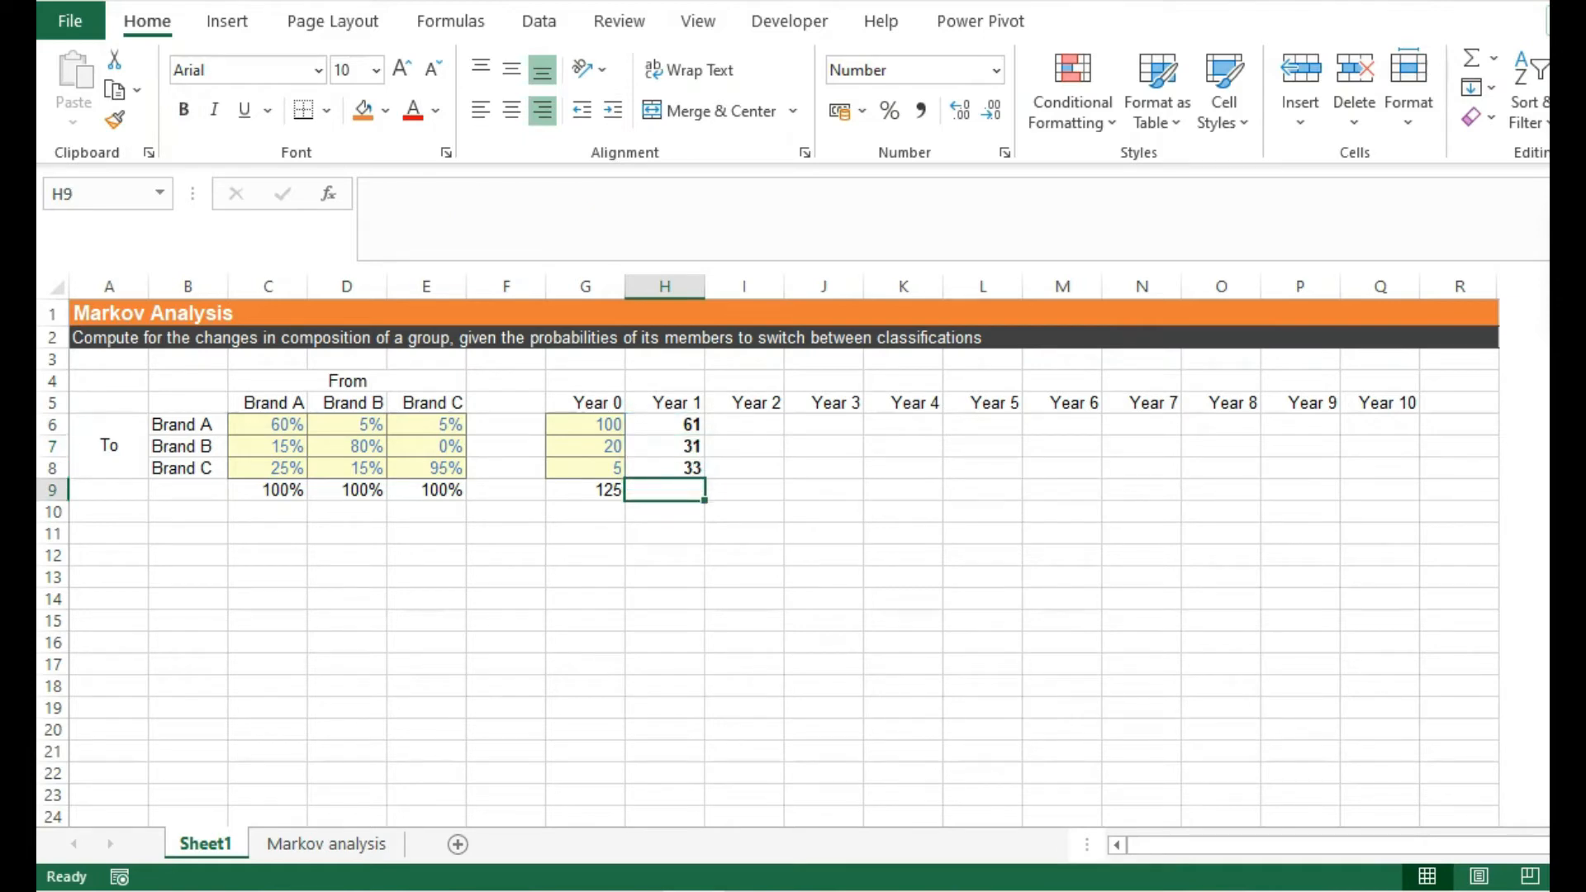
{"action": "type", "text": "=sum("}
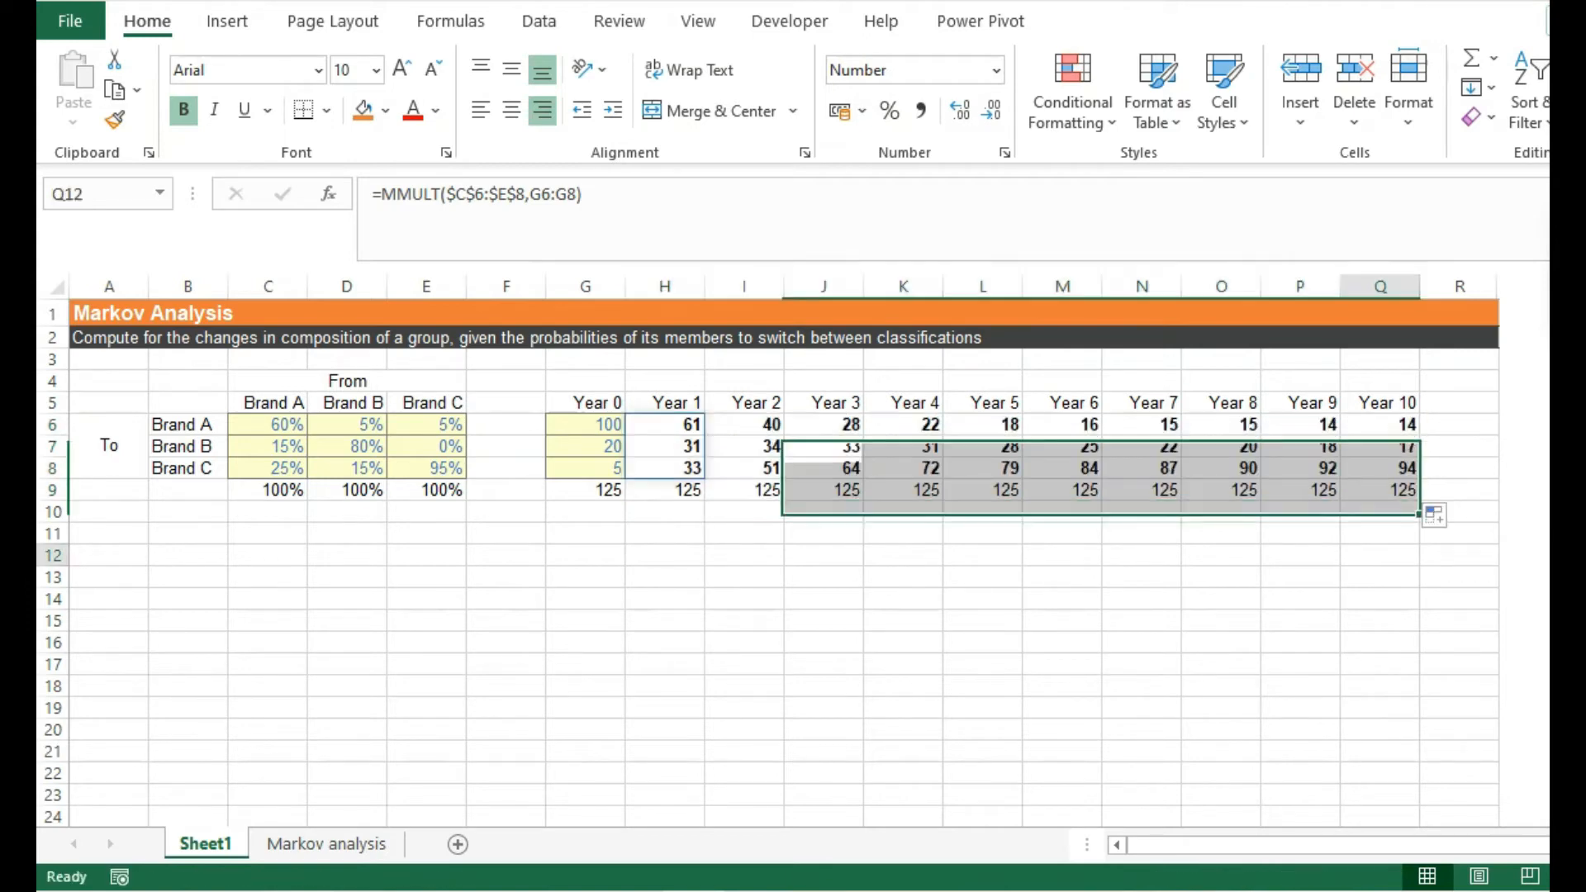
{"action": "left_click", "coordinate": [1378, 554]}
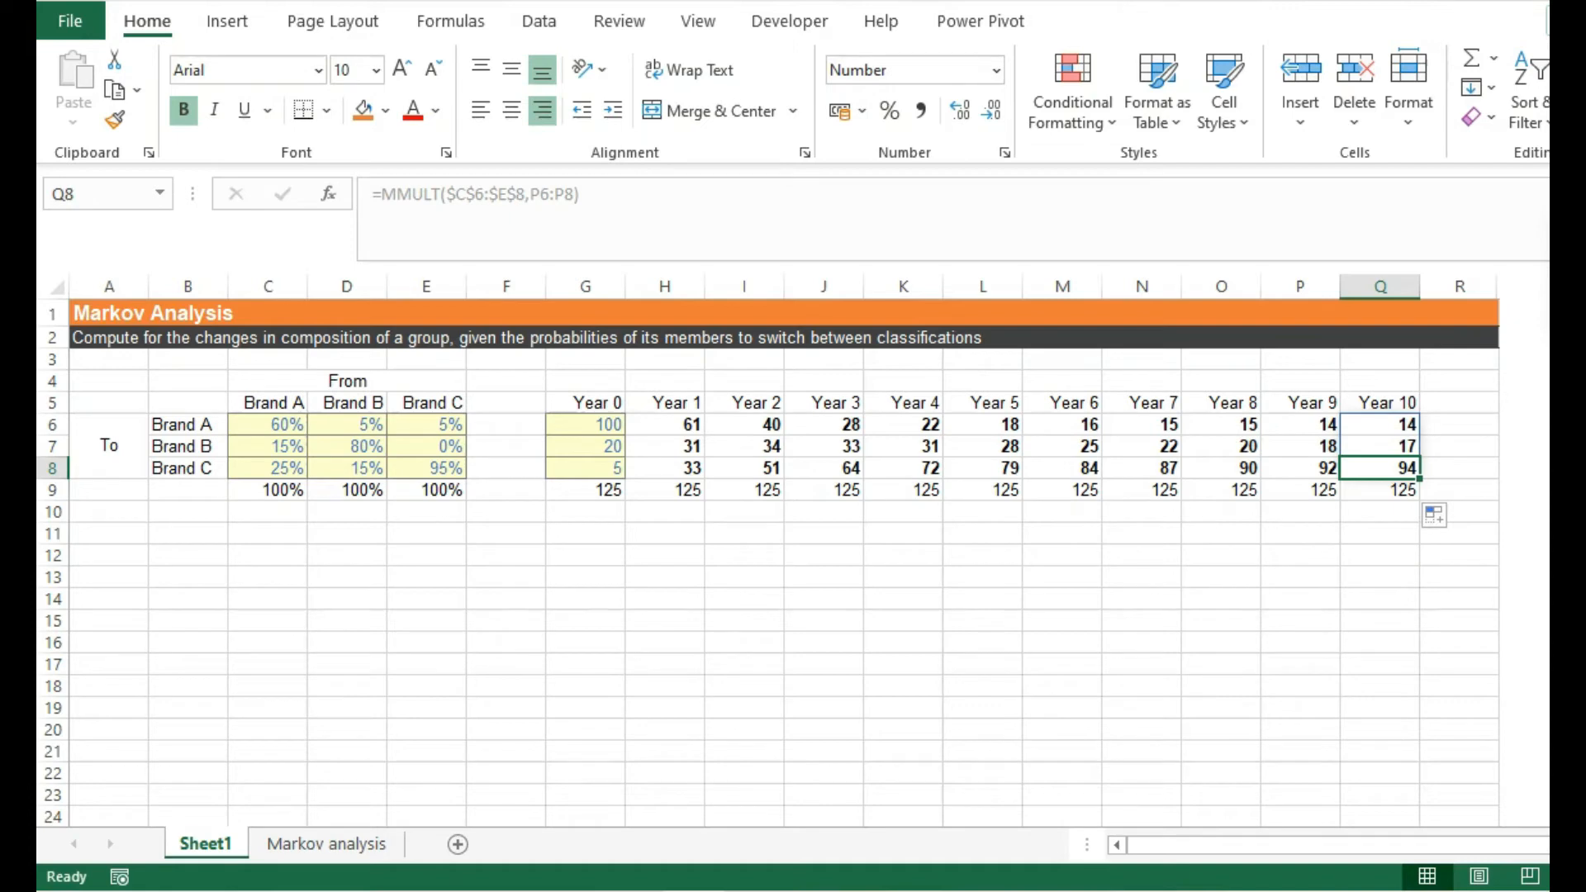
- Bold the 60%, 80% and 95% retention rates in C6, D7 and E8
{"action": "left_click", "coordinate": [268, 424]}
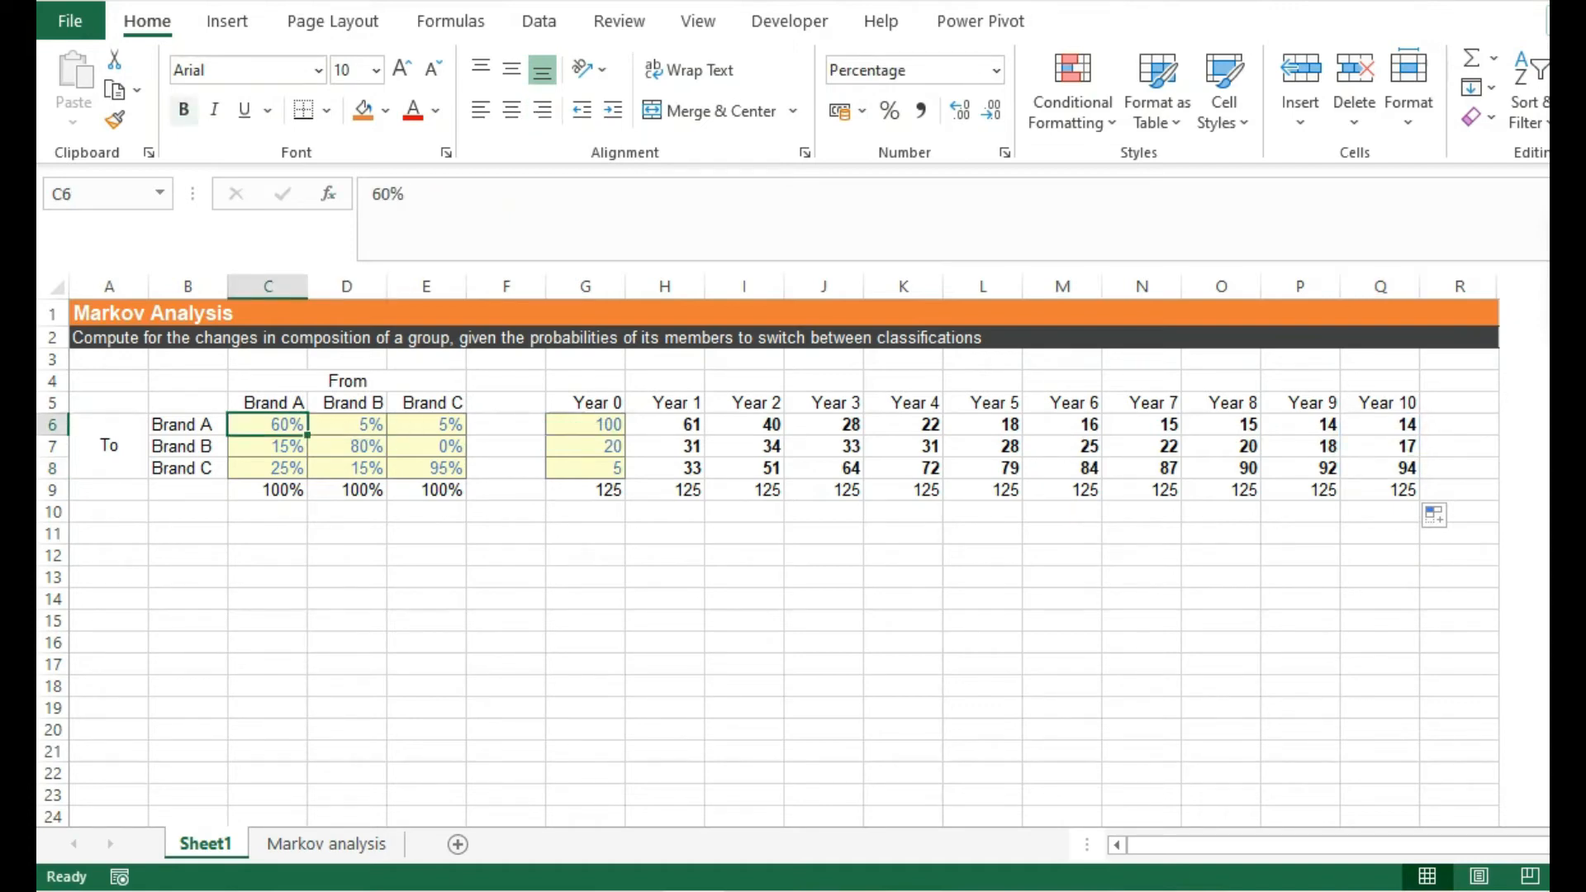
{"action": "left_click", "coordinate": [346, 446]}
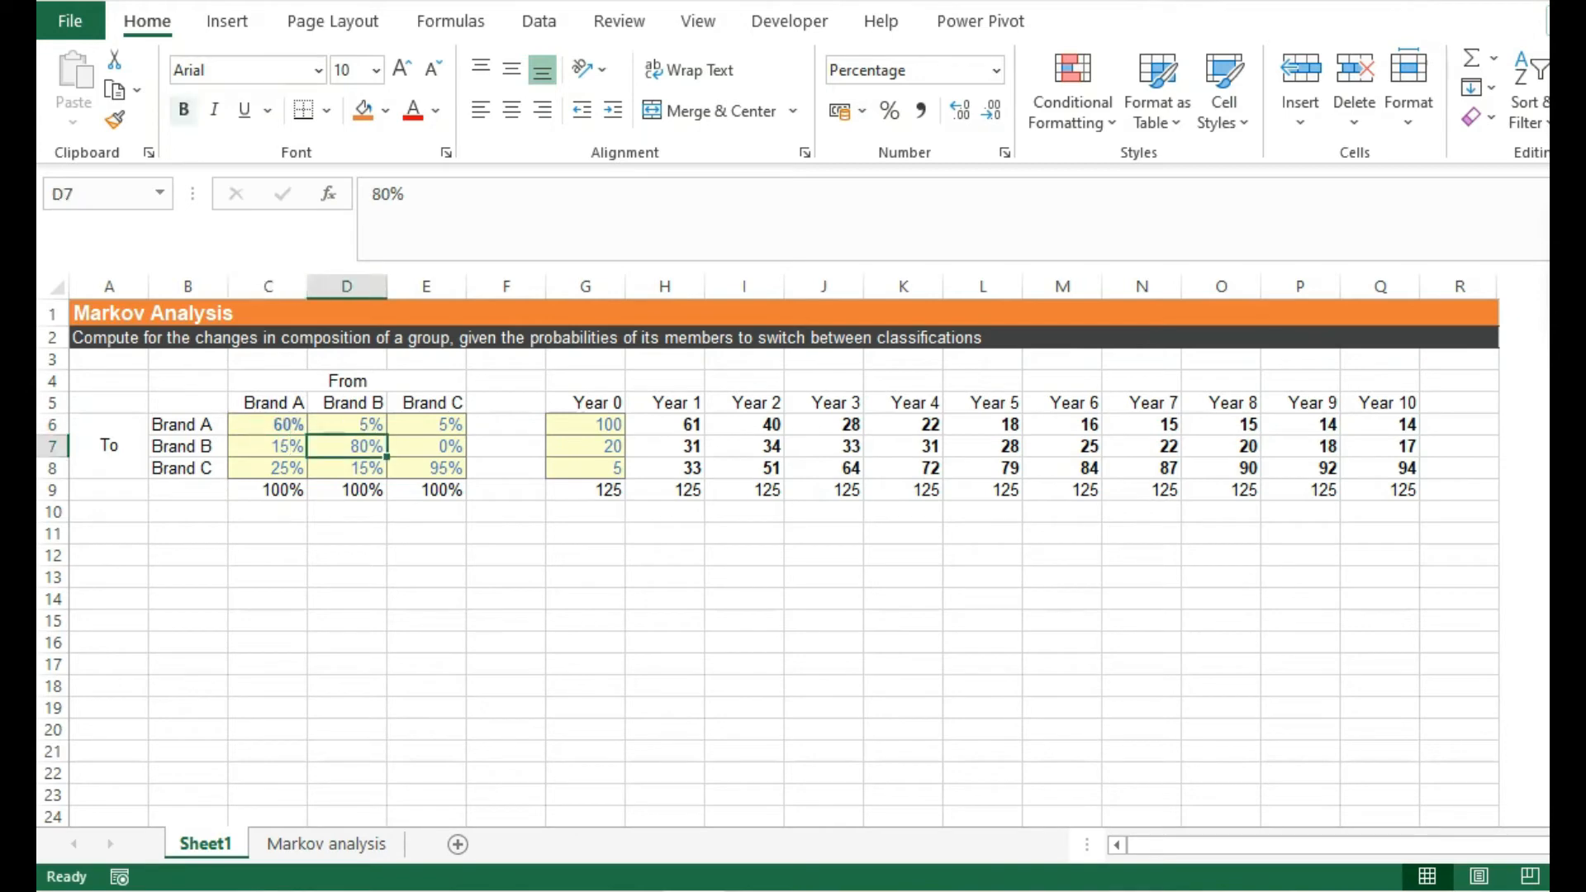
{"action": "left_click", "coordinate": [441, 467]}
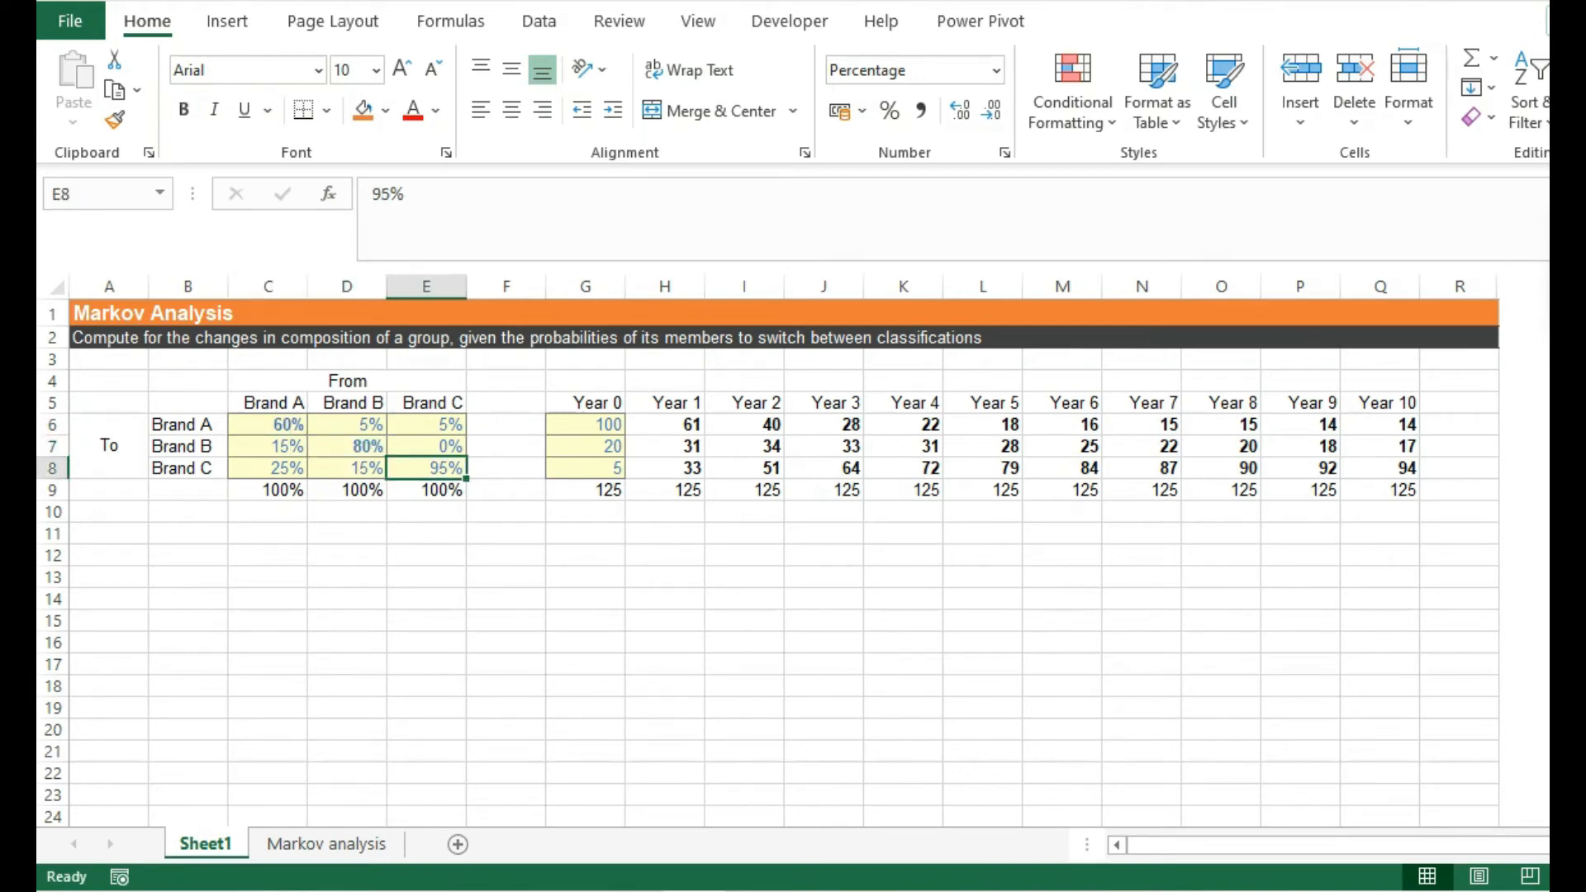
{"action": "left_click", "coordinate": [505, 576]}
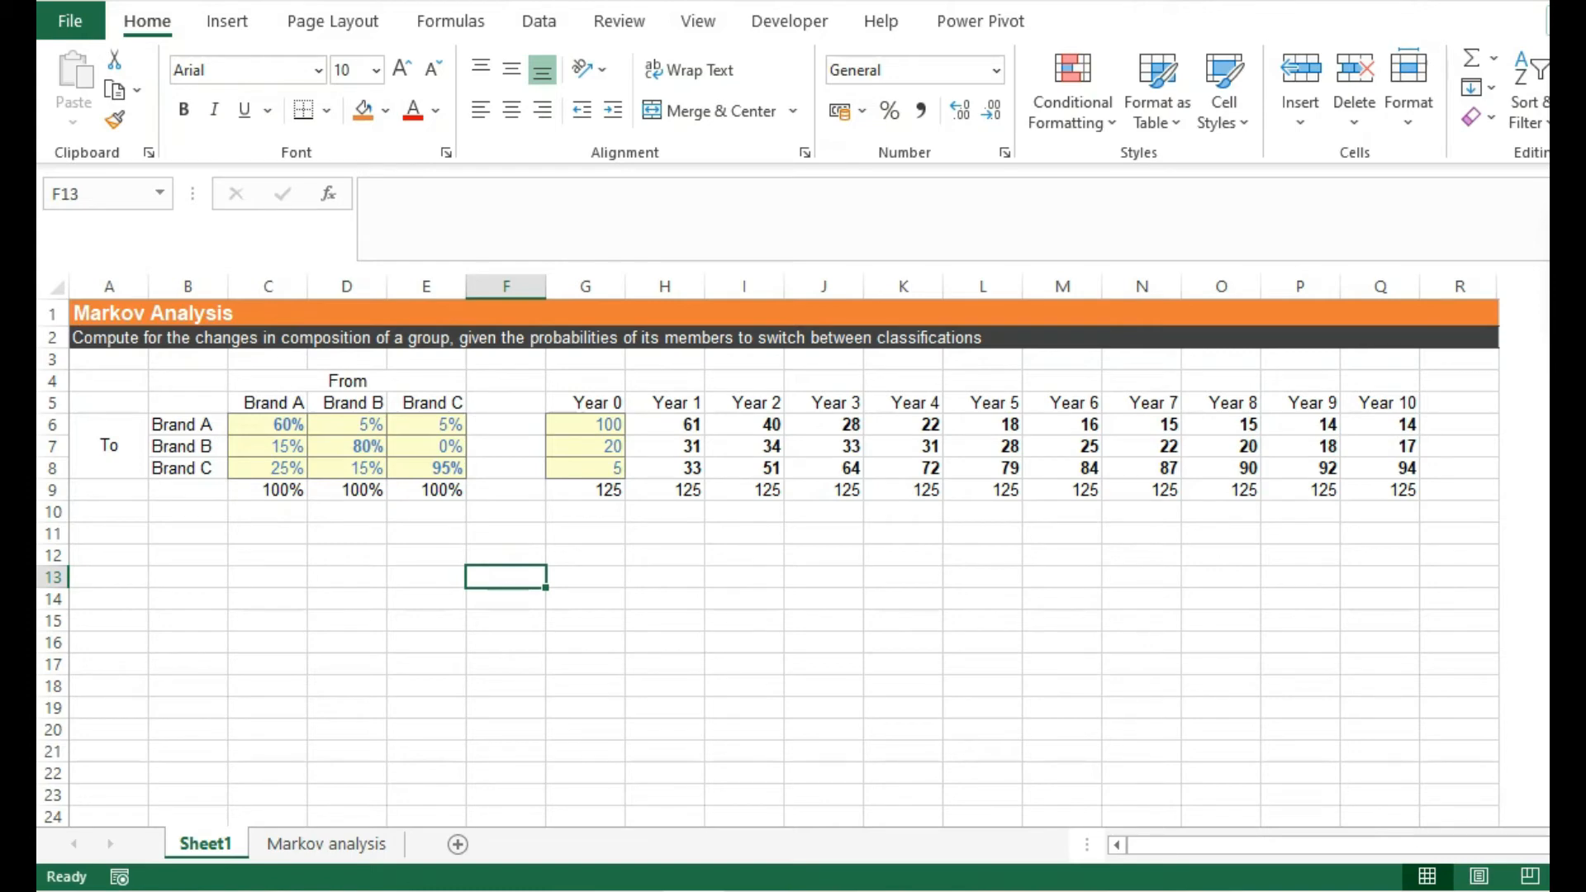
{"action": "left_click", "coordinate": [266, 424]}
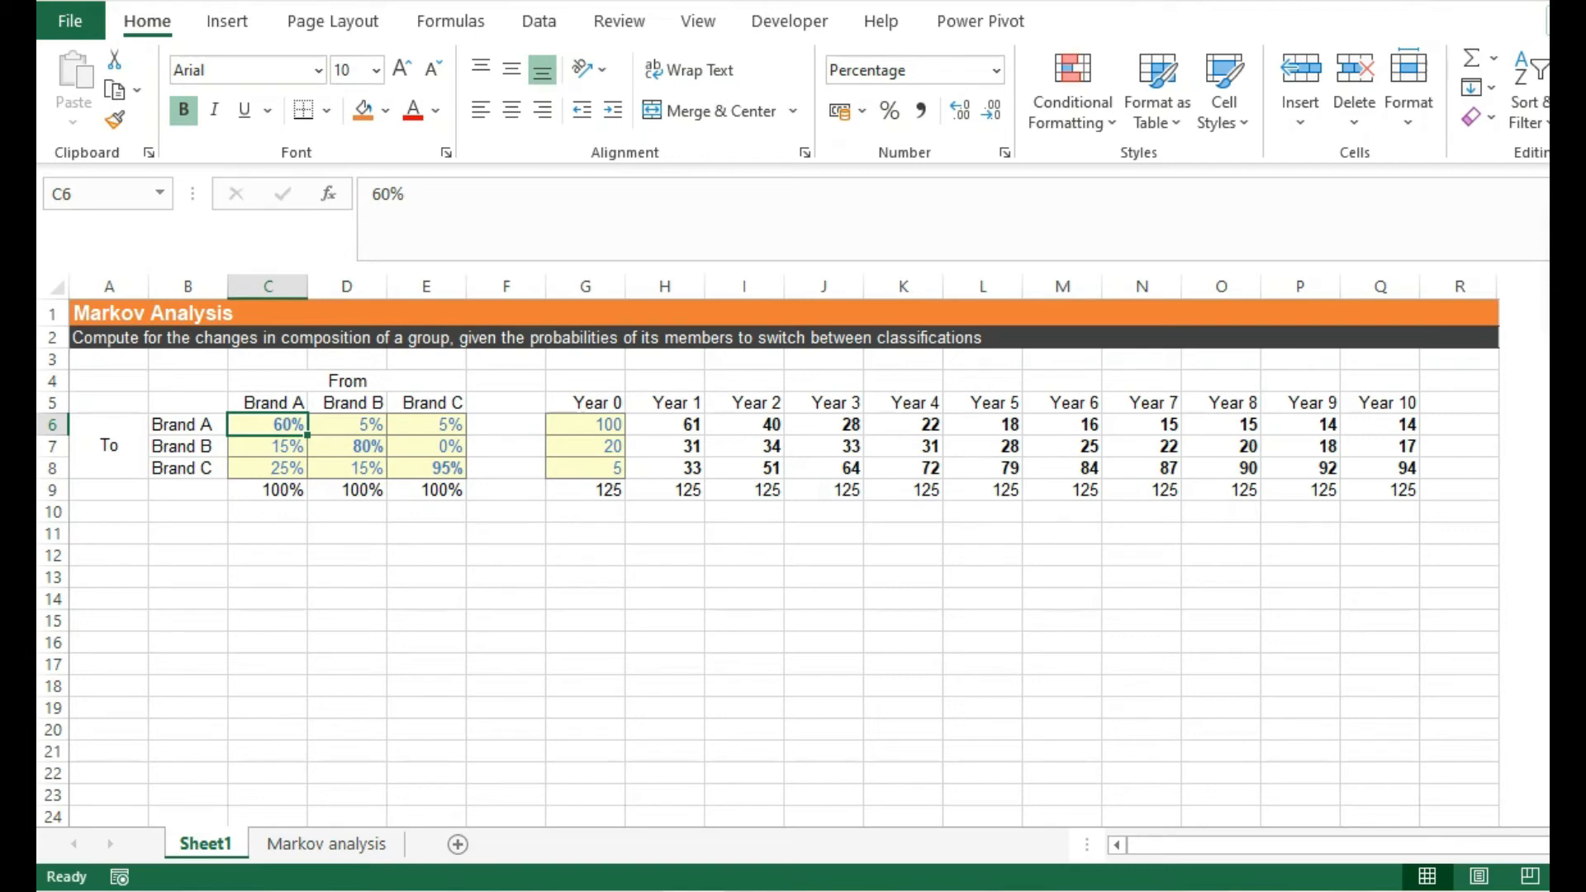
{"action": "left_click", "coordinate": [425, 468]}
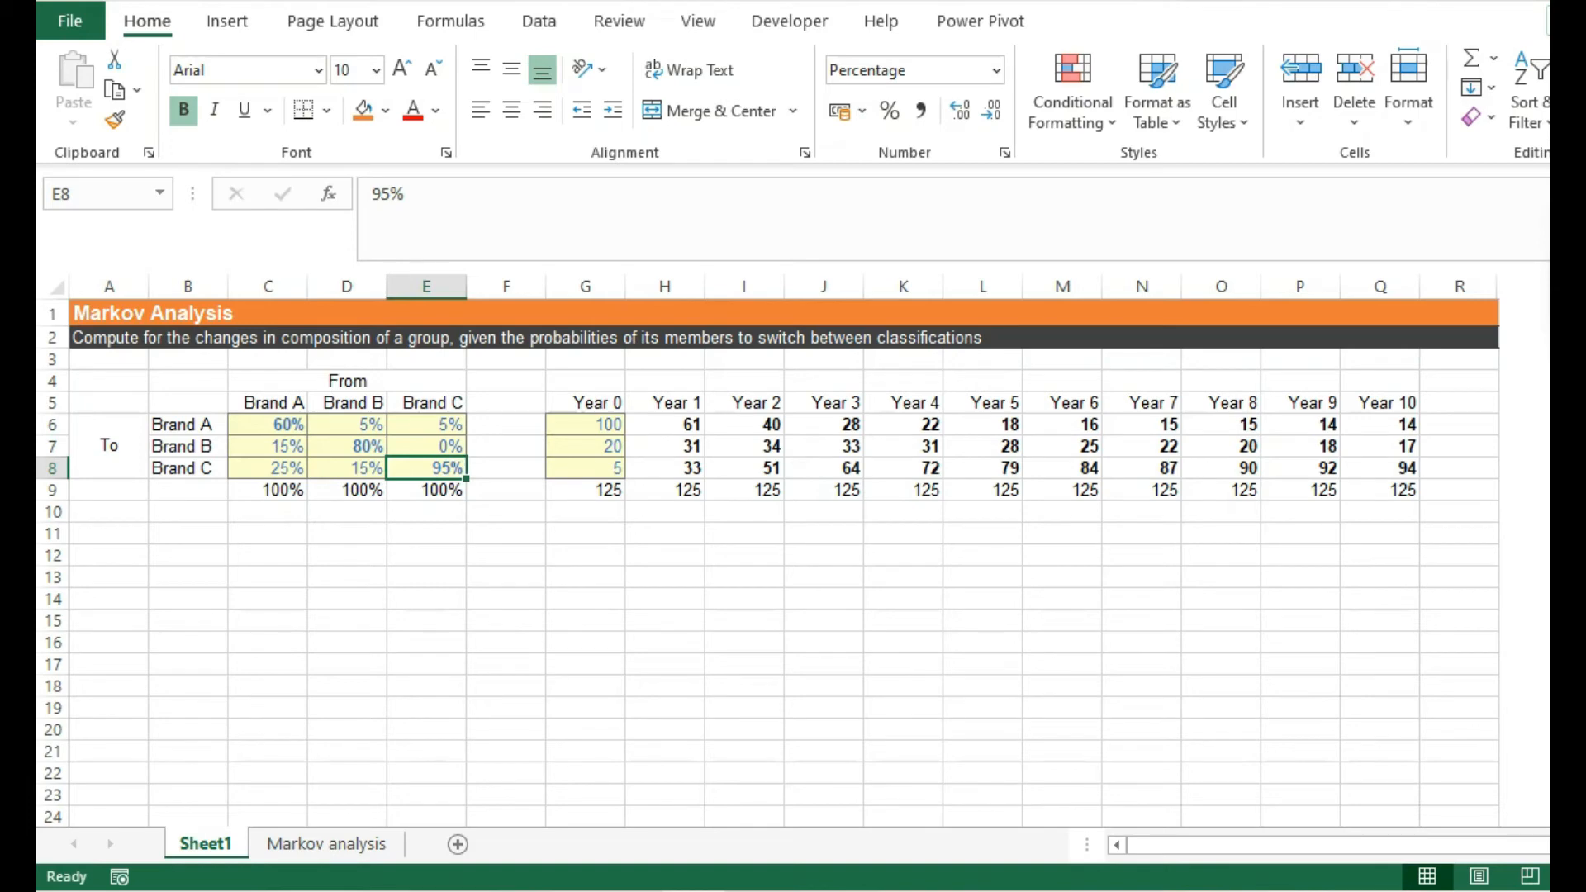
{"action": "left_click", "coordinate": [585, 468]}
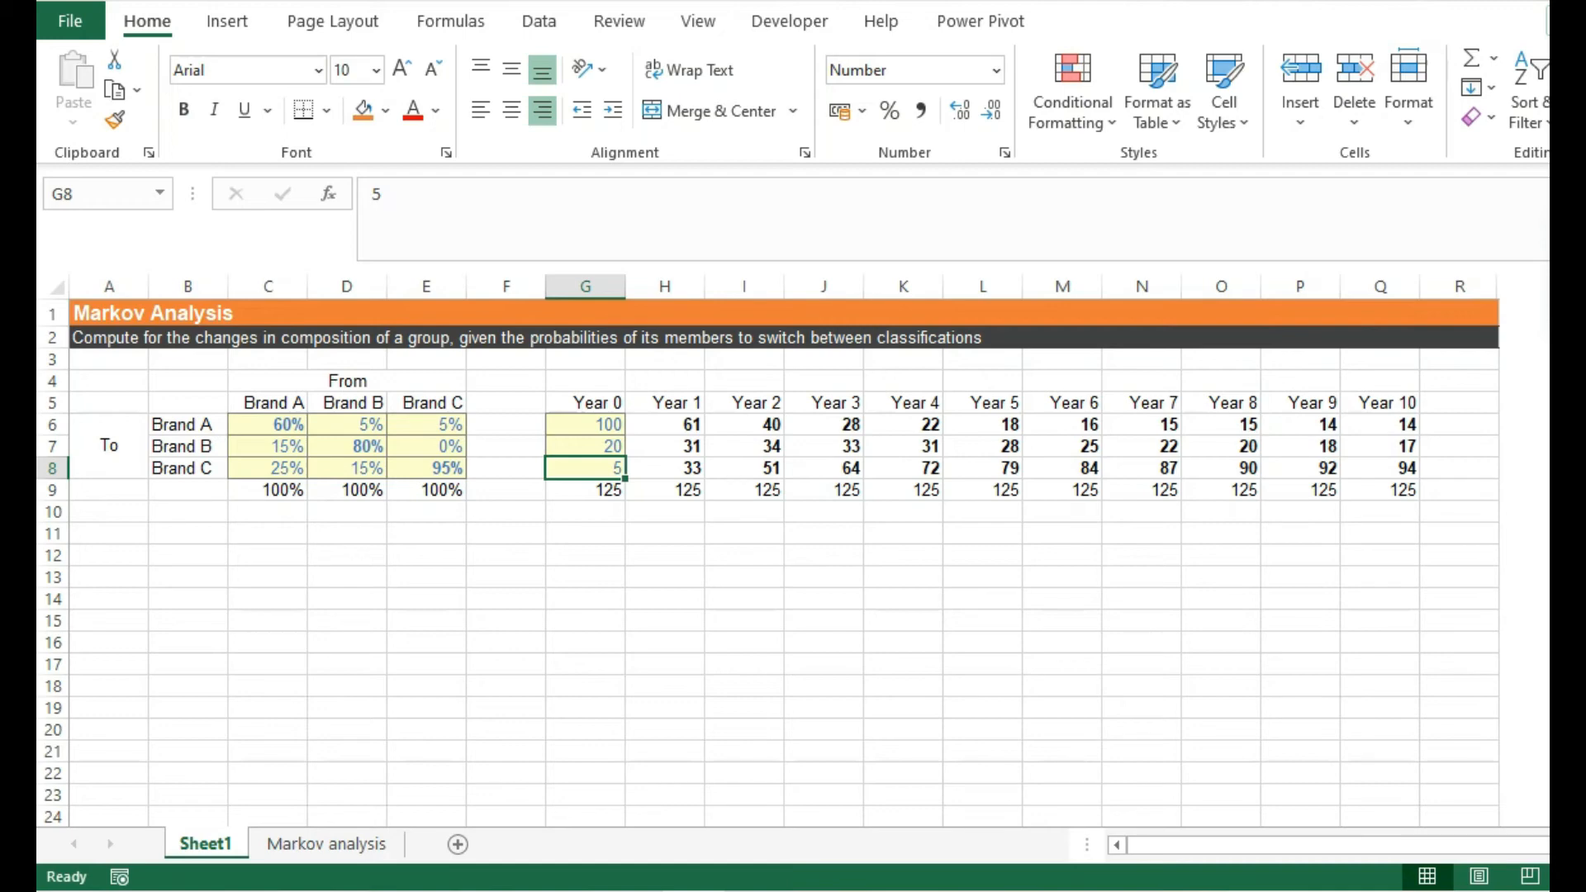
{"action": "left_click", "coordinate": [599, 424]}
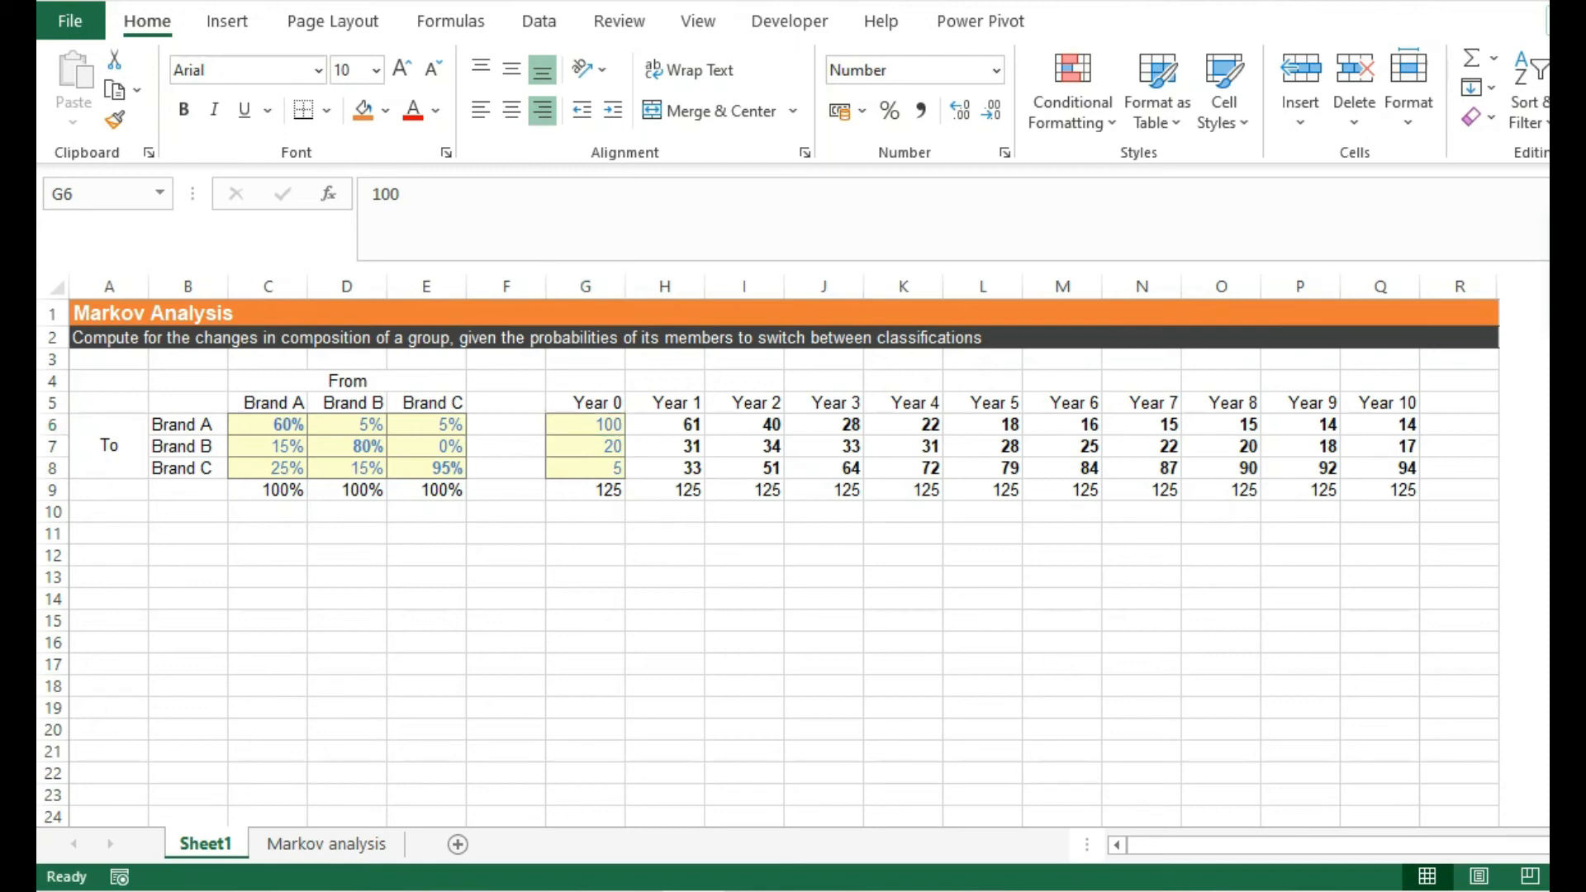
{"action": "left_click", "coordinate": [346, 446]}
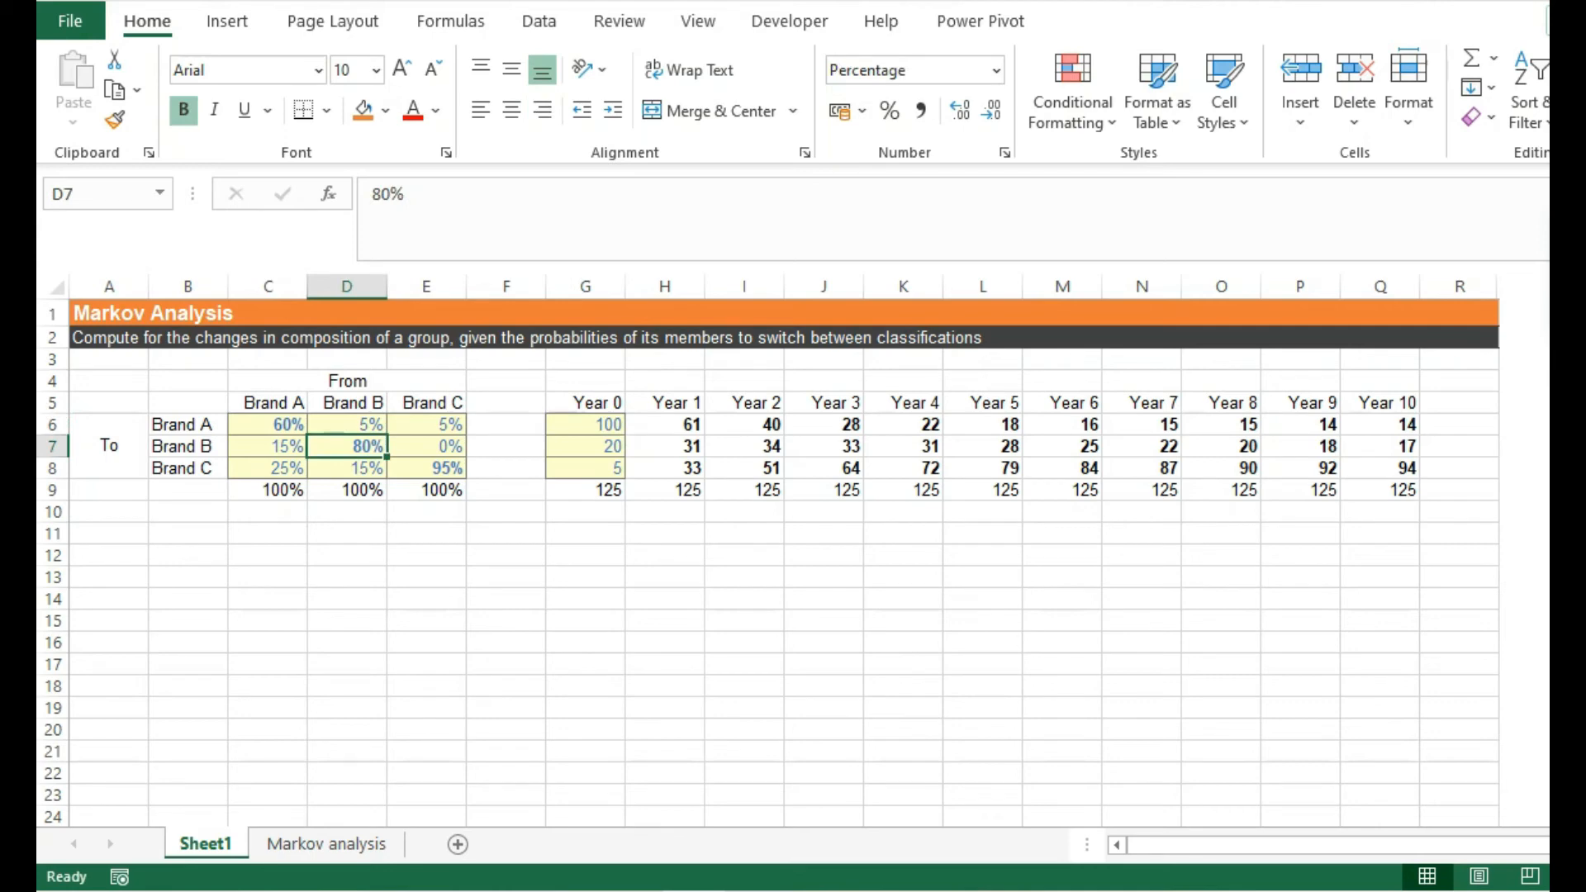
{"action": "left_click", "coordinate": [585, 446]}
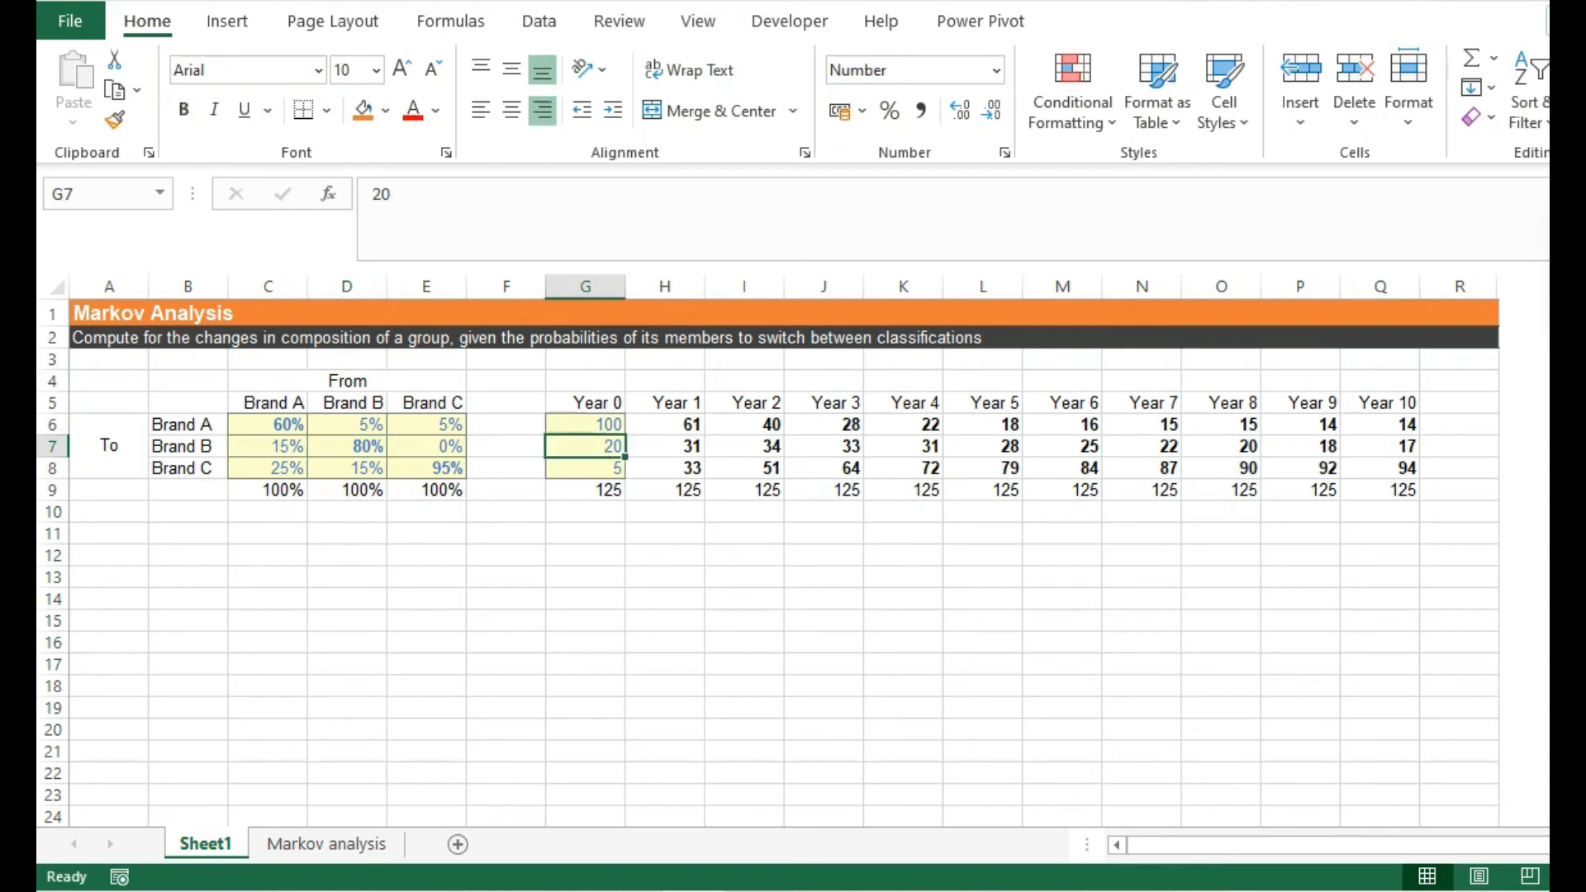
{"action": "left_click", "coordinate": [1379, 423]}
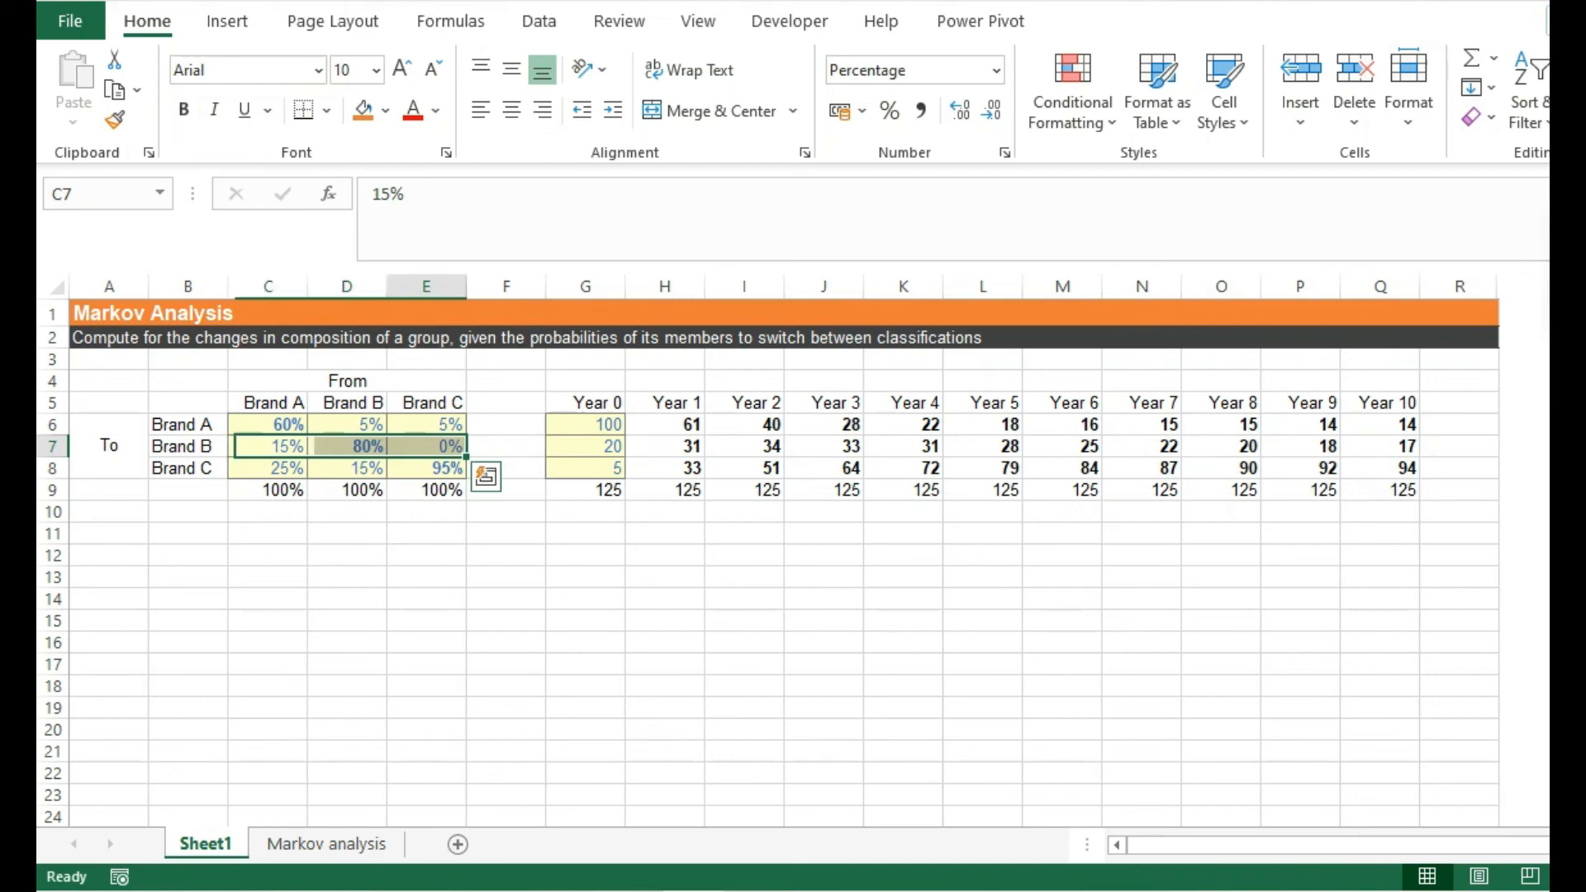
{"action": "left_click", "coordinate": [425, 446]}
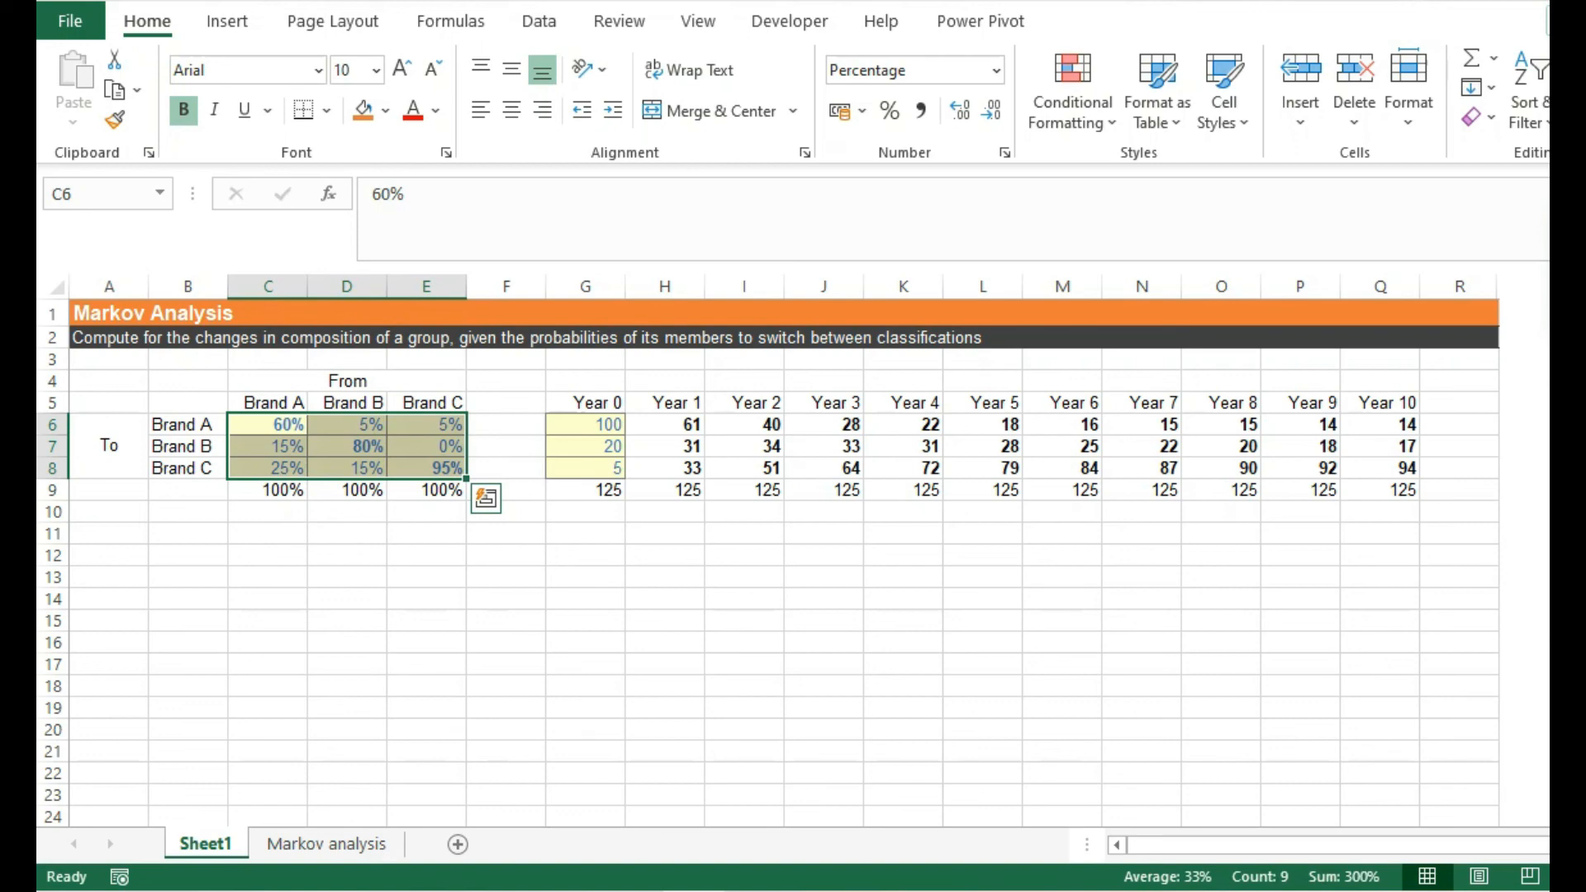
{"action": "left_click", "coordinate": [427, 554]}
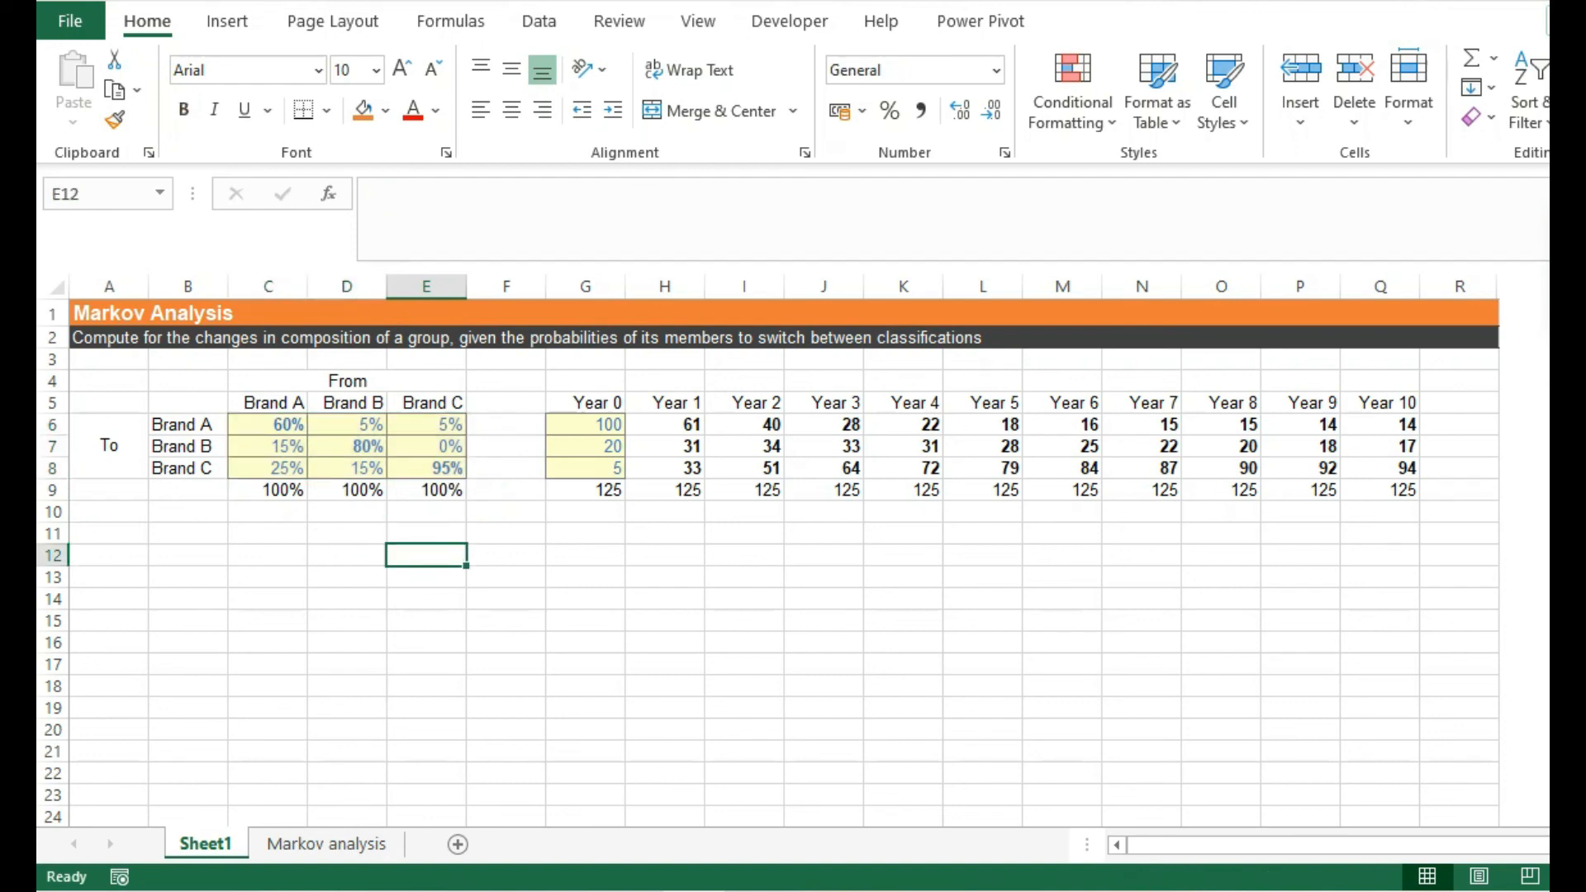